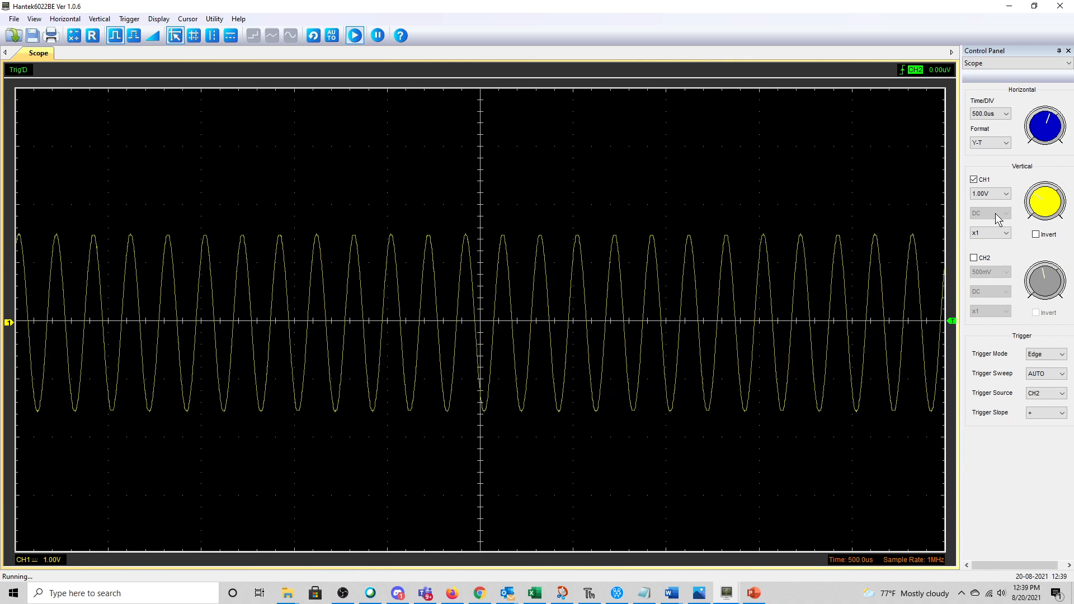
Enable channel 2 and set the trigger source to CH1 in the Hantek Control Panel.
click(331, 35)
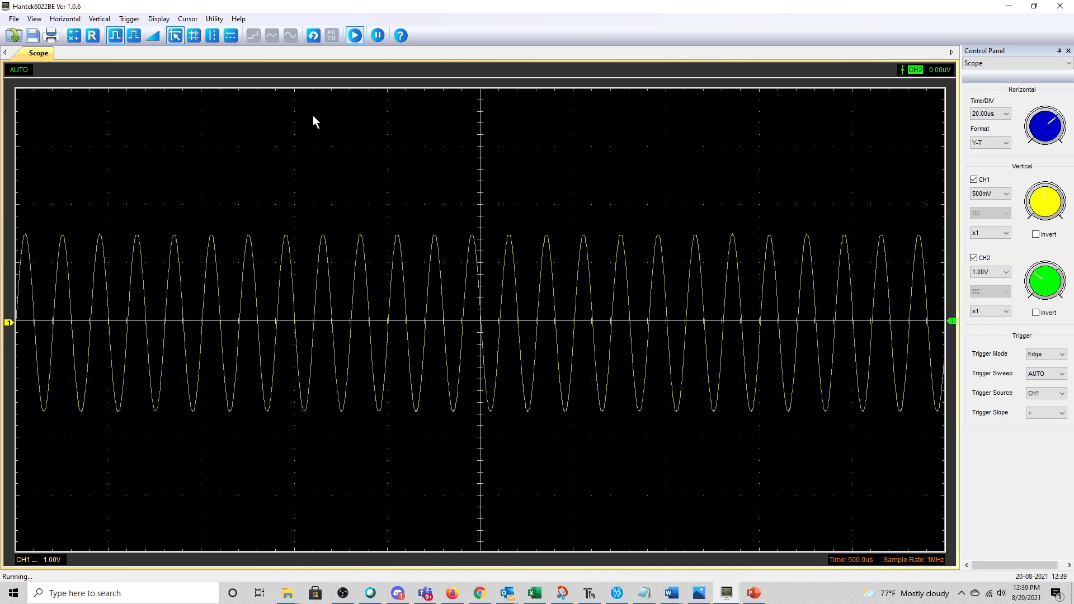
click(974, 257)
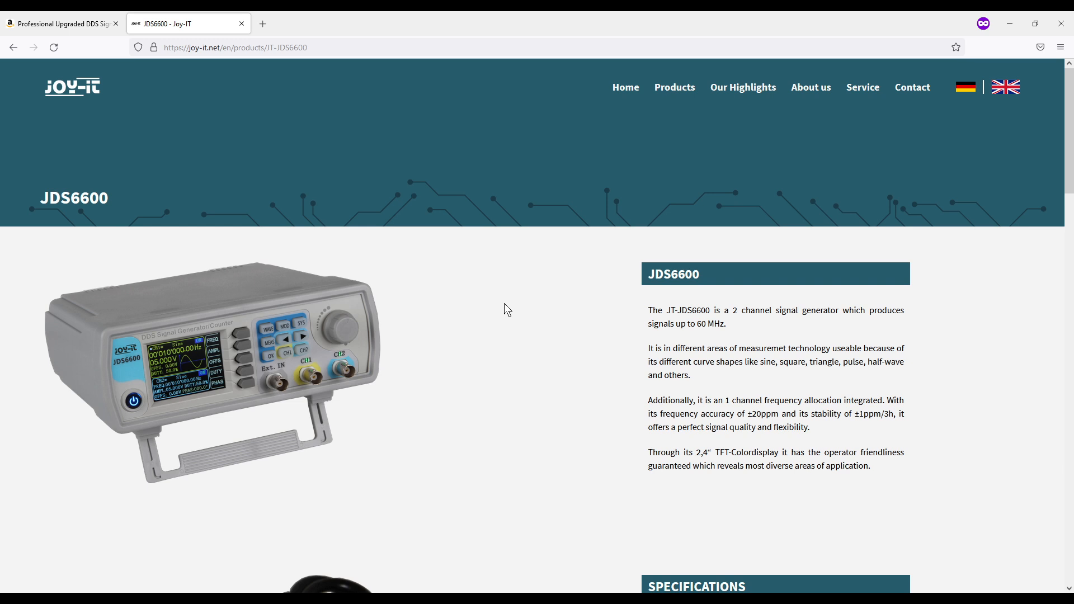
mouse_move(488, 408)
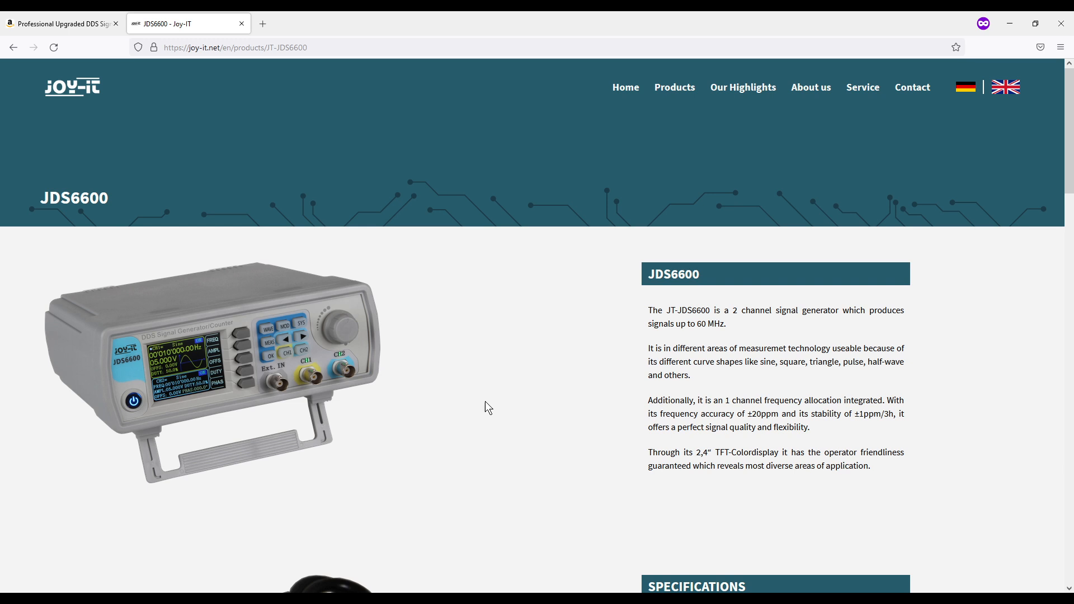
mouse_move(43, 217)
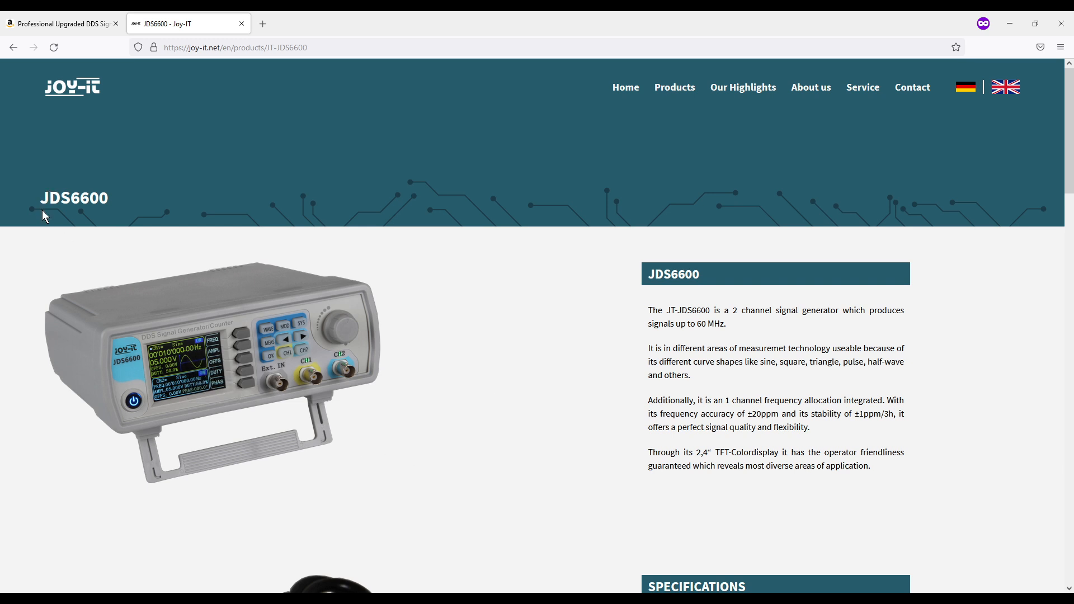
mouse_move(110, 217)
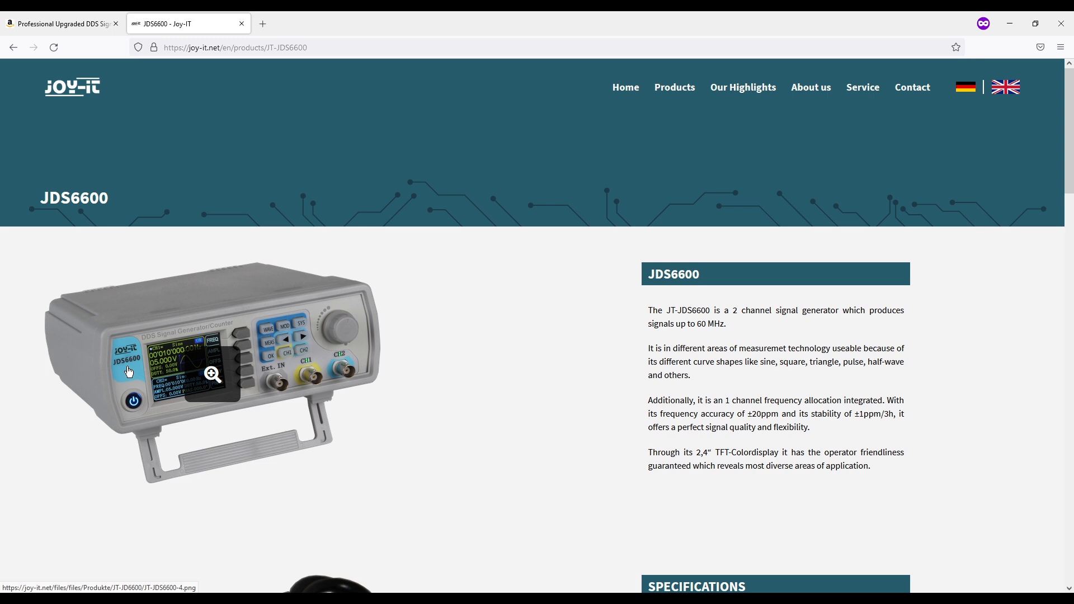
mouse_move(586, 495)
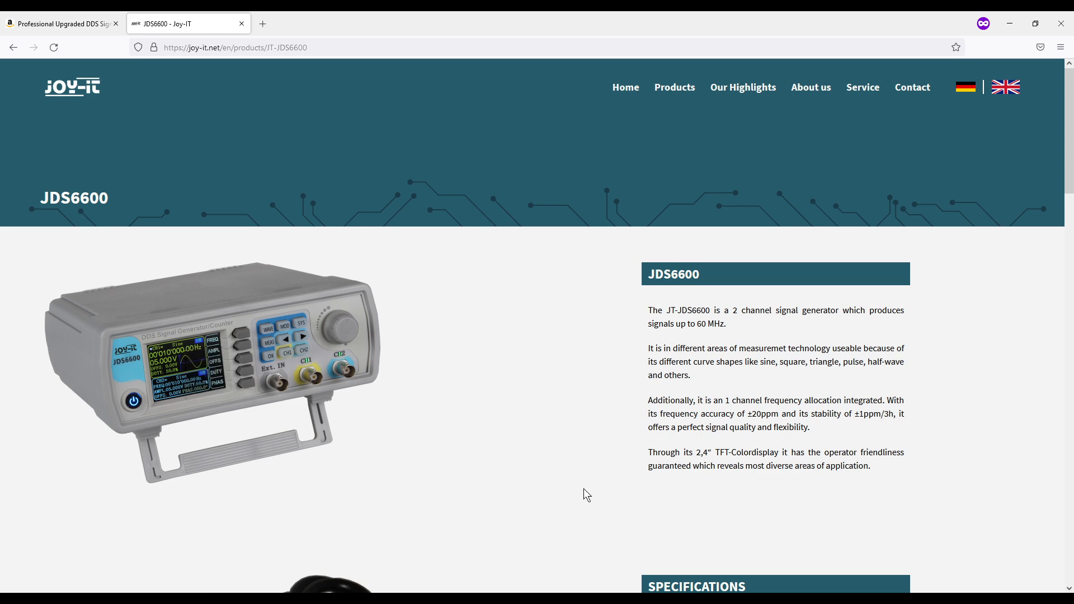
Scroll to the page's Downloads section and open the 'JDS6600 Software' link.
scroll(down, 3)
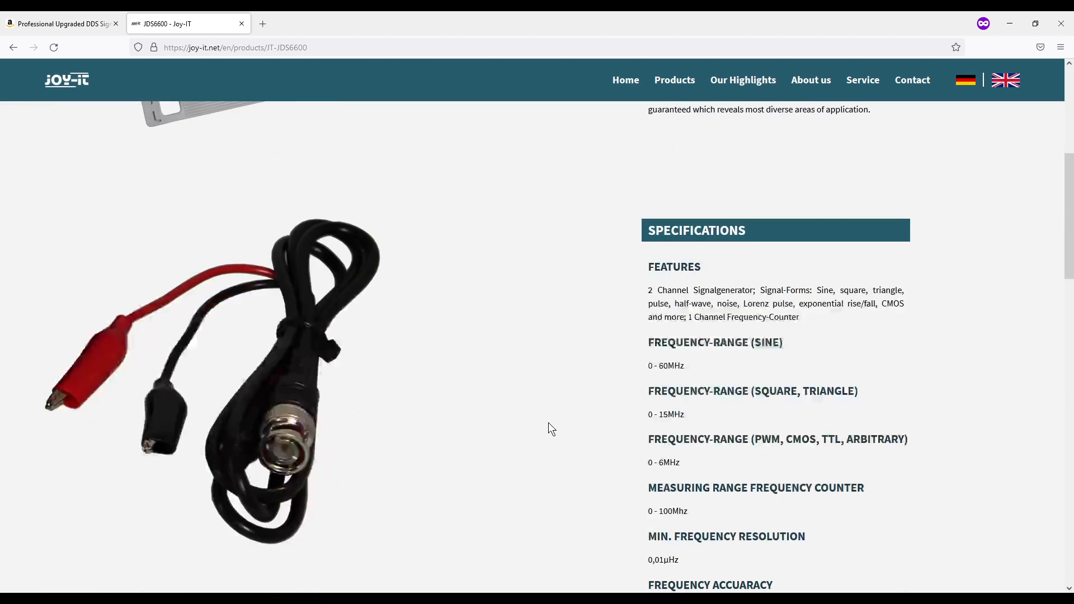
scroll(down, 3)
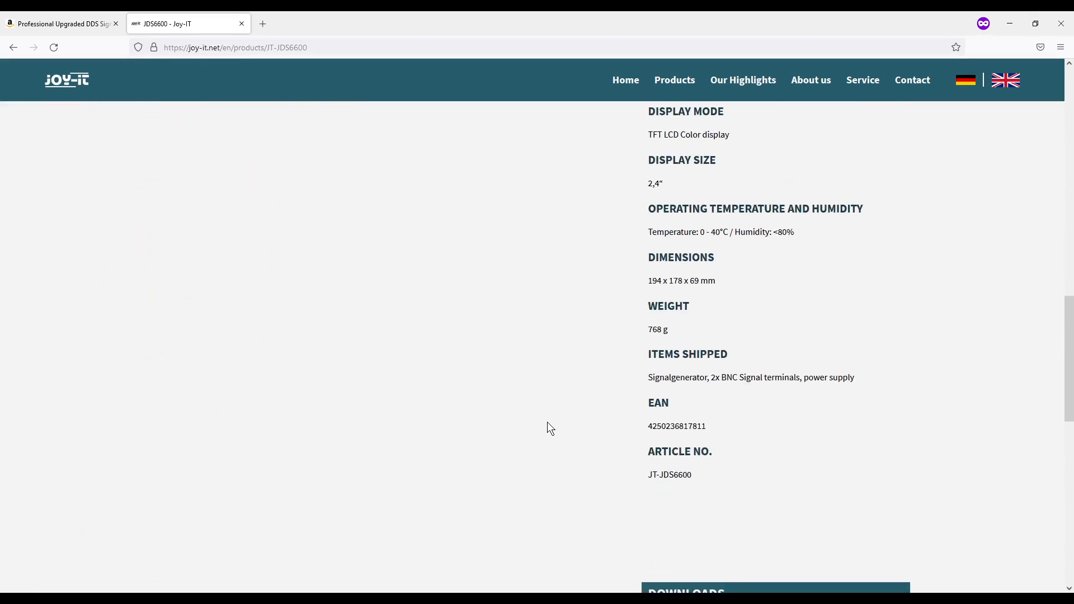
scroll(down, 3)
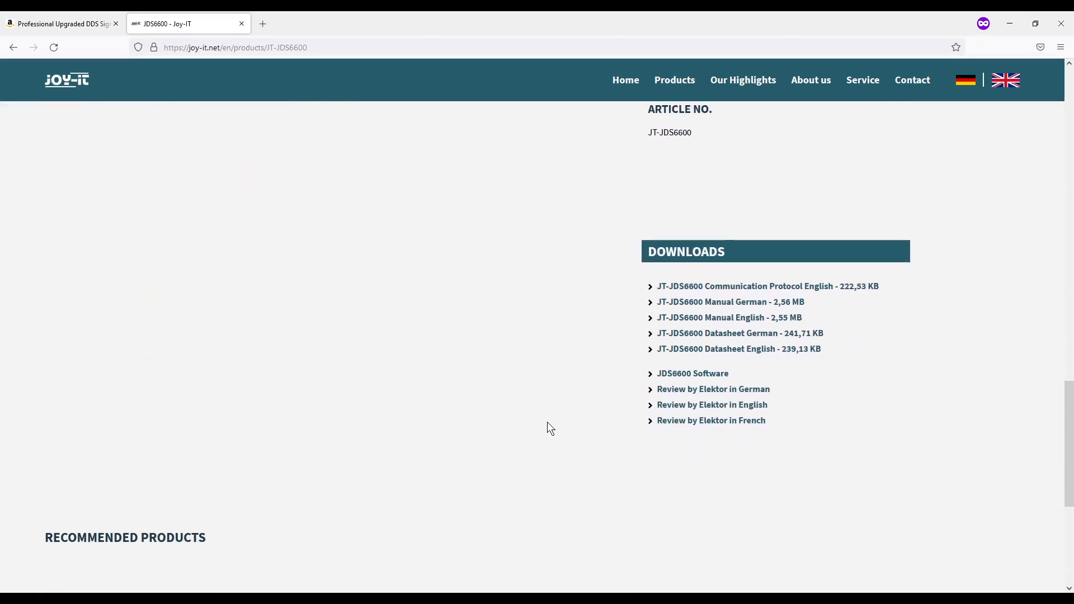
mouse_move(687, 286)
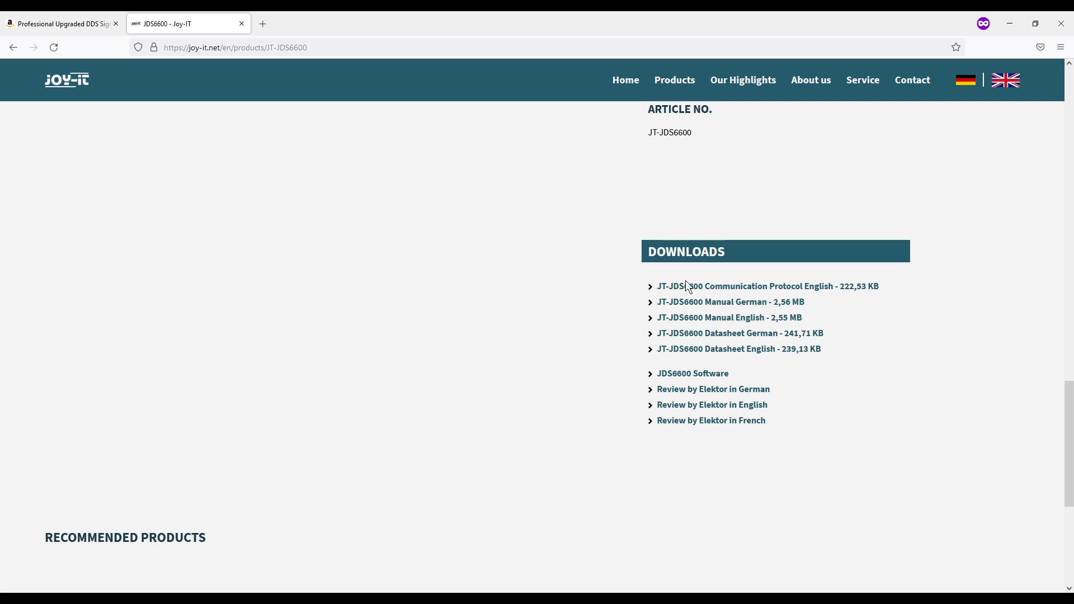
mouse_move(659, 356)
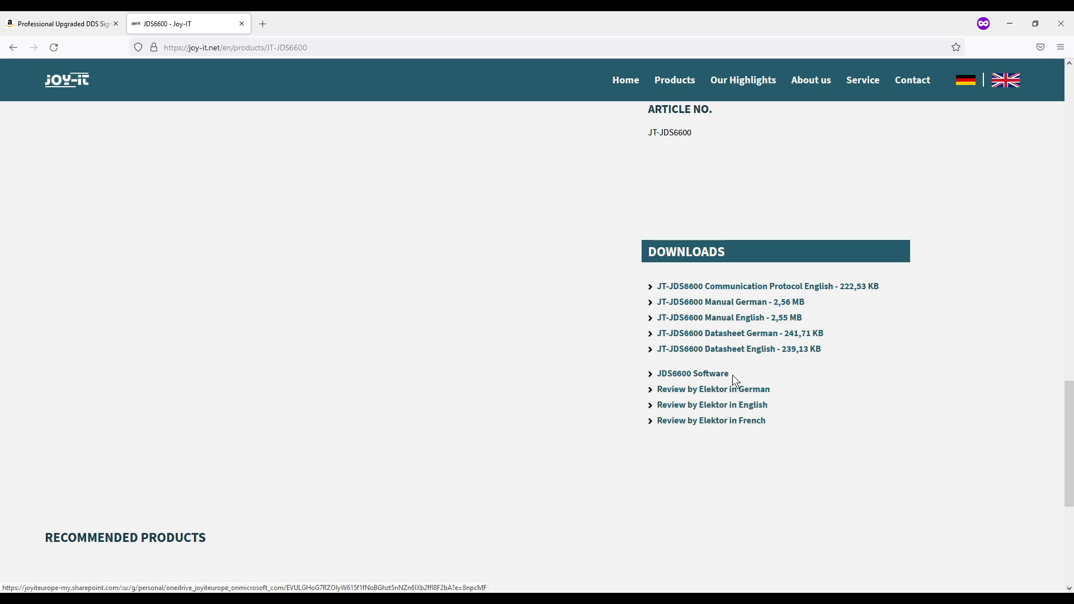
mouse_move(704, 376)
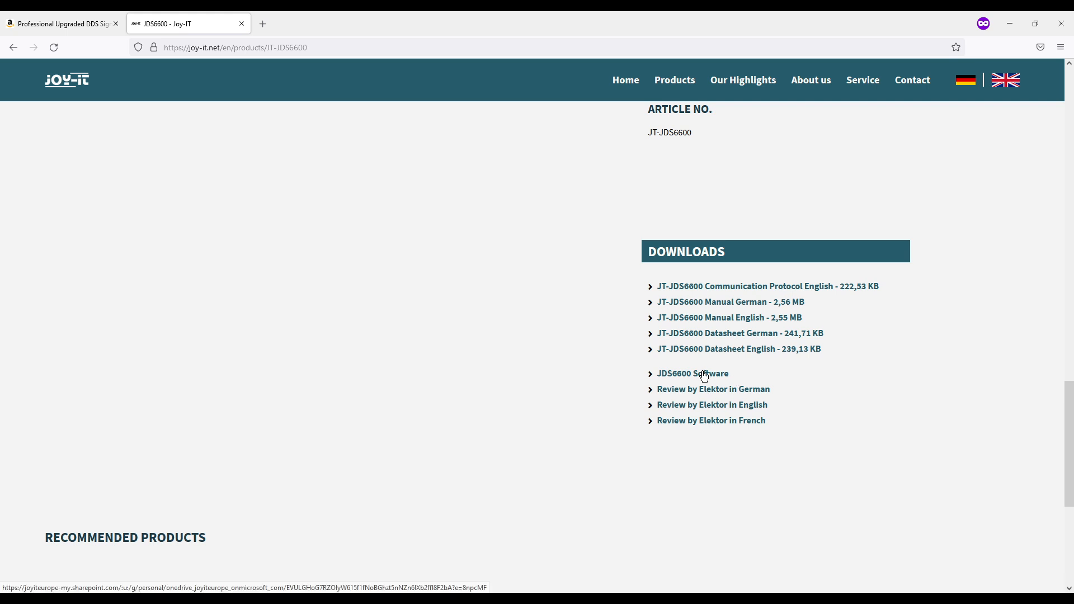
click(693, 373)
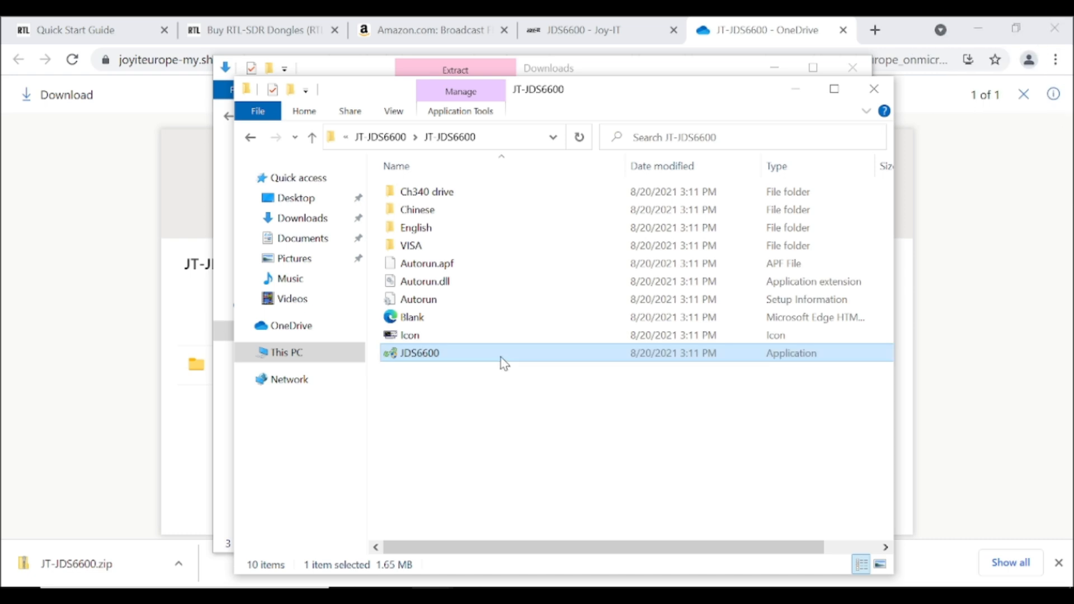
Run JDS6600.exe in English, install the CH340 USB driver, and close DriverSetup.
double_click(419, 353)
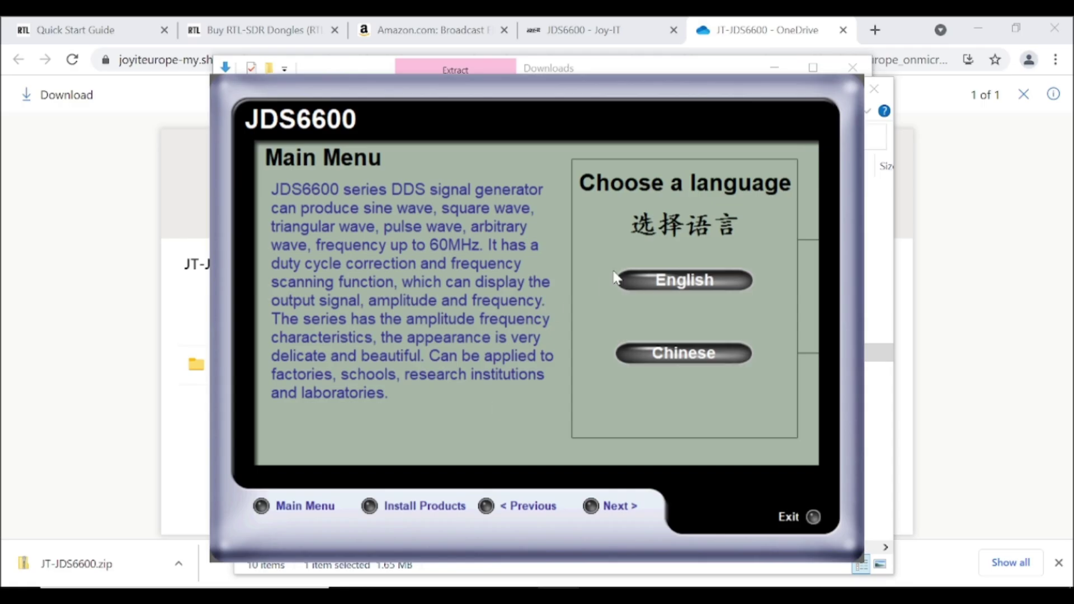
click(683, 280)
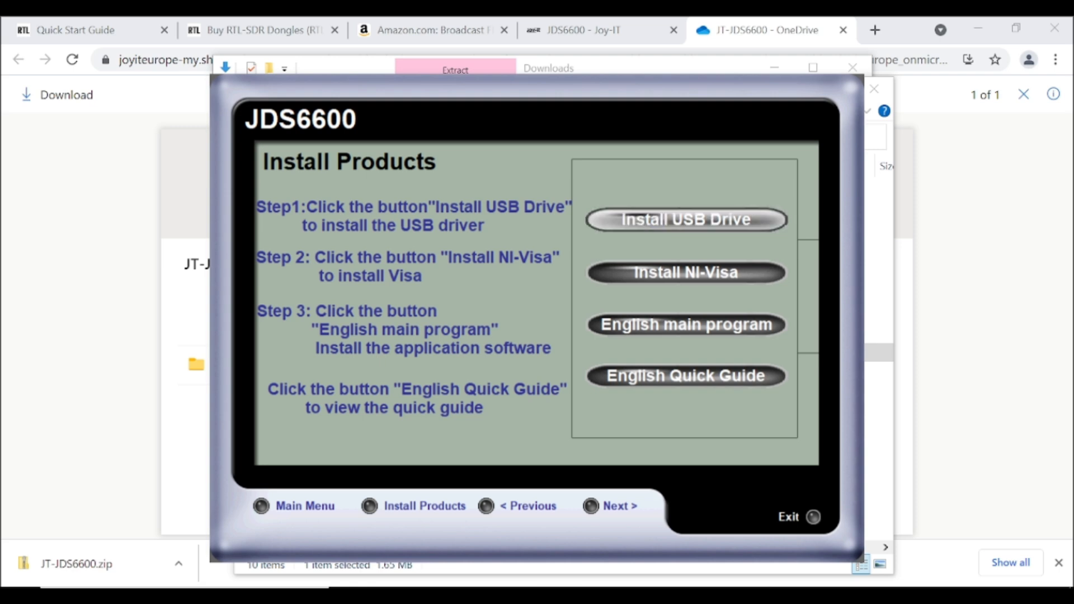
click(685, 219)
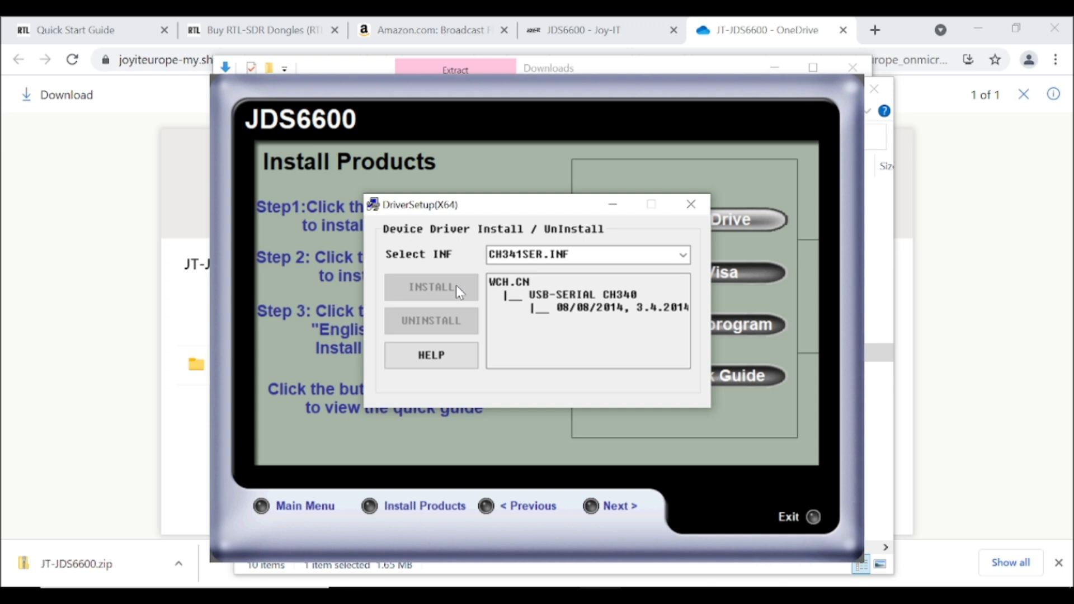
click(430, 287)
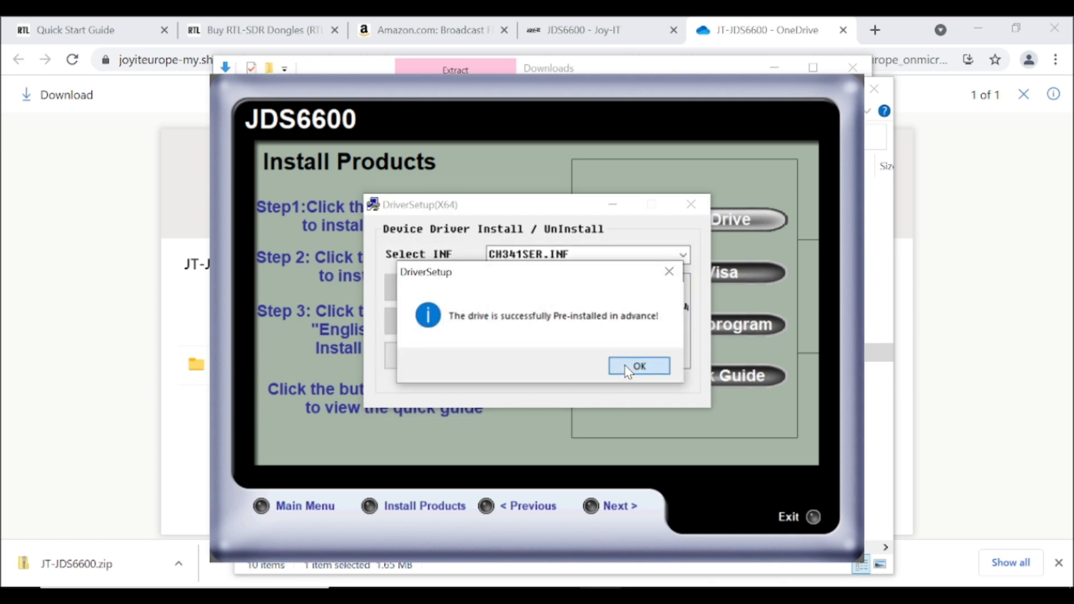
click(638, 366)
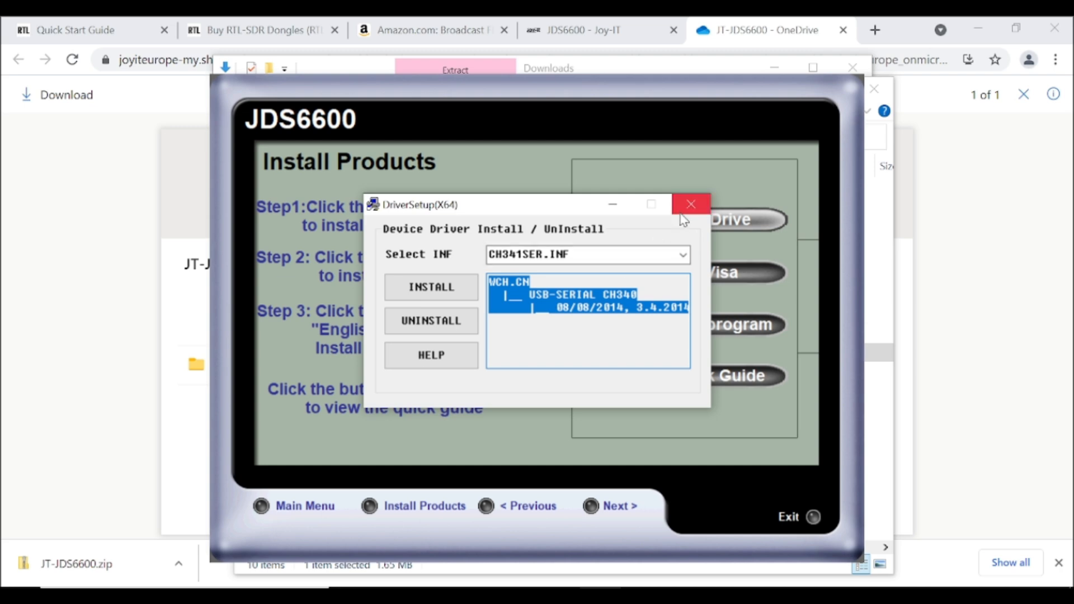
click(691, 204)
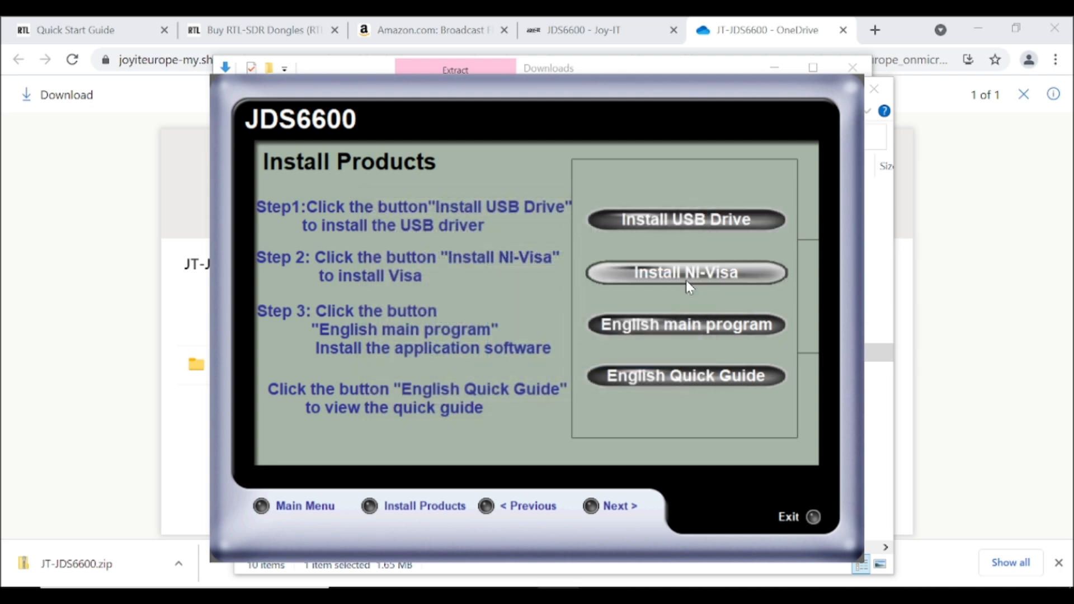
Start the NI-VISA installer, keeping the default directory and features.
click(685, 272)
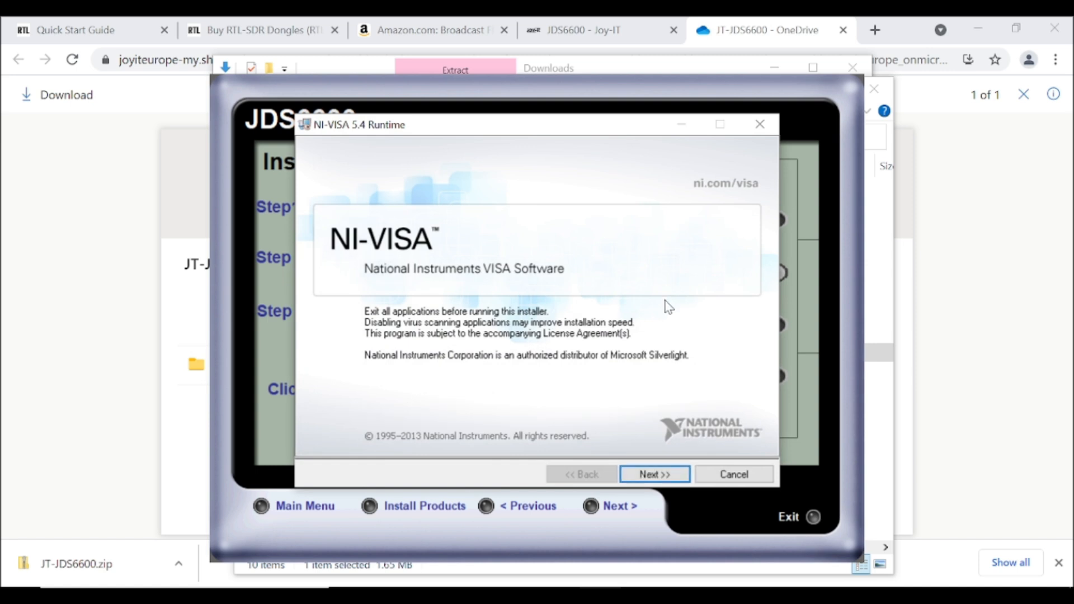
click(654, 474)
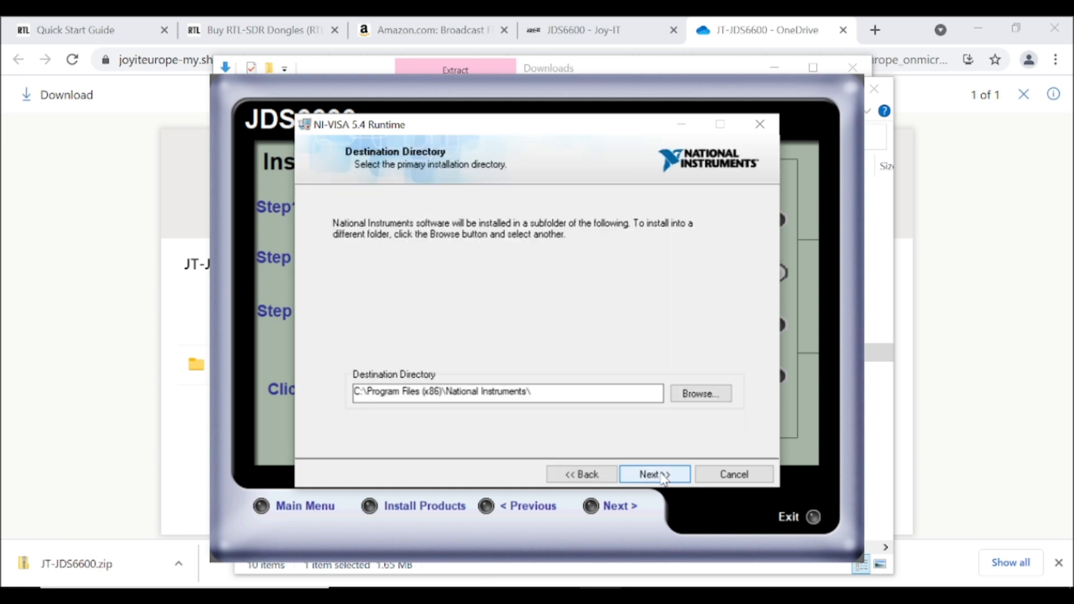
click(654, 474)
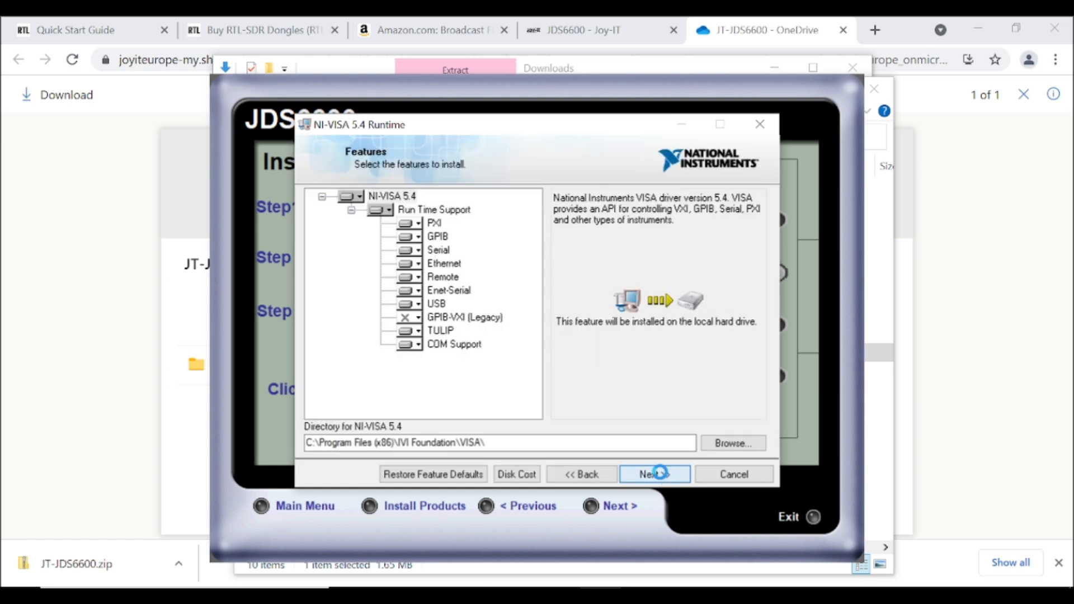
click(654, 474)
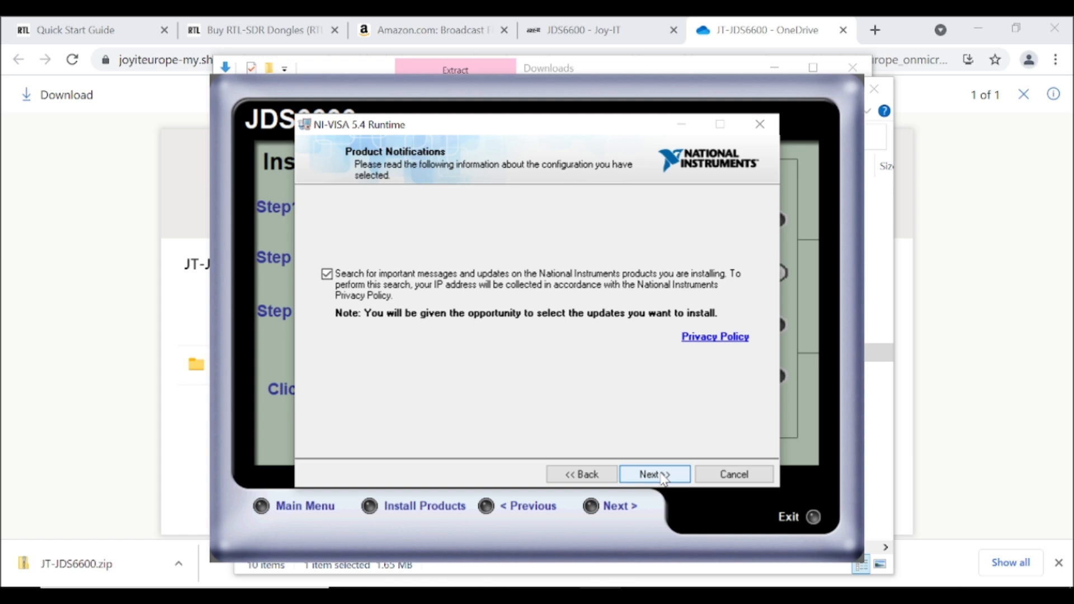
click(654, 474)
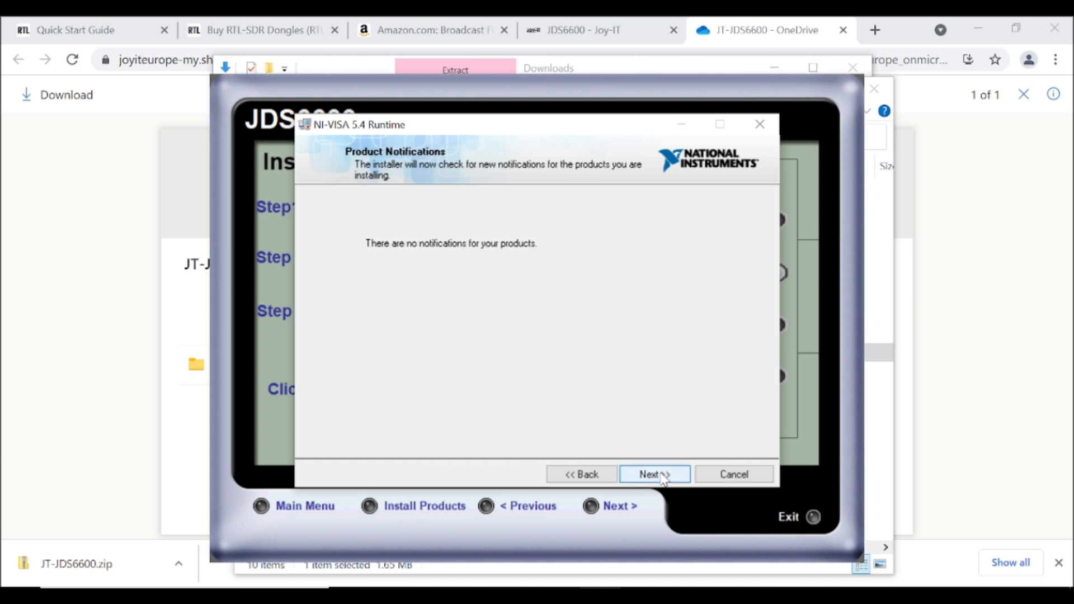
click(653, 473)
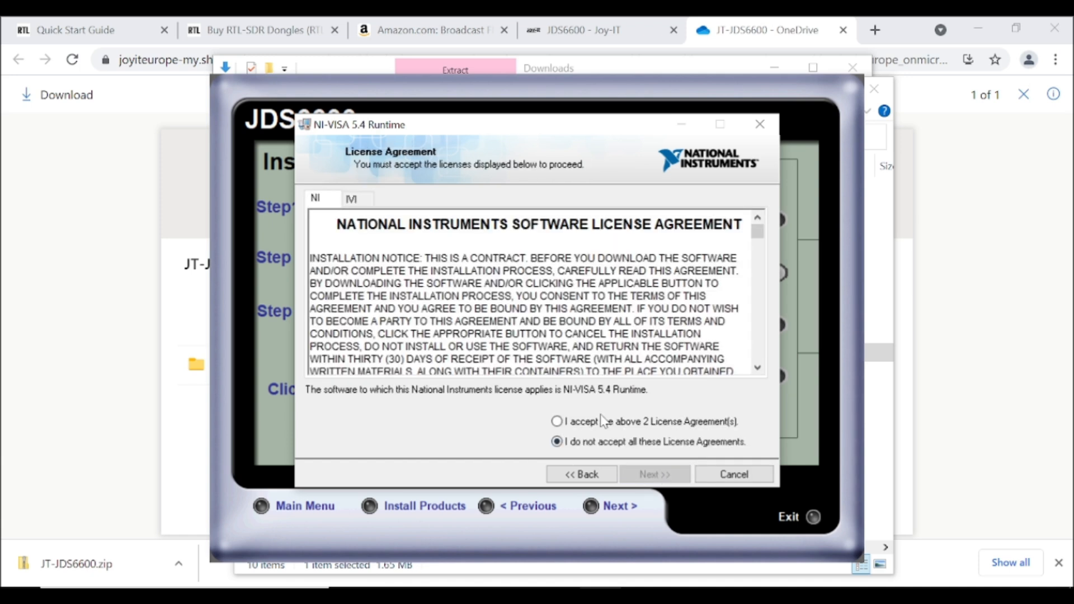
Accept both licenses, disable fast startup, install NI-VISA, and finish.
click(558, 421)
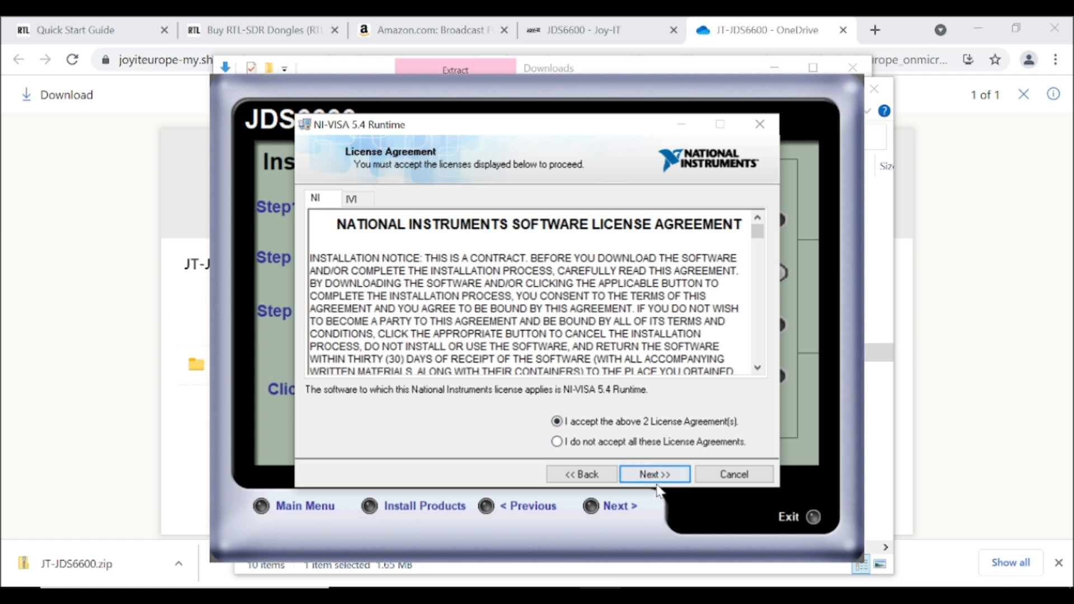
click(653, 474)
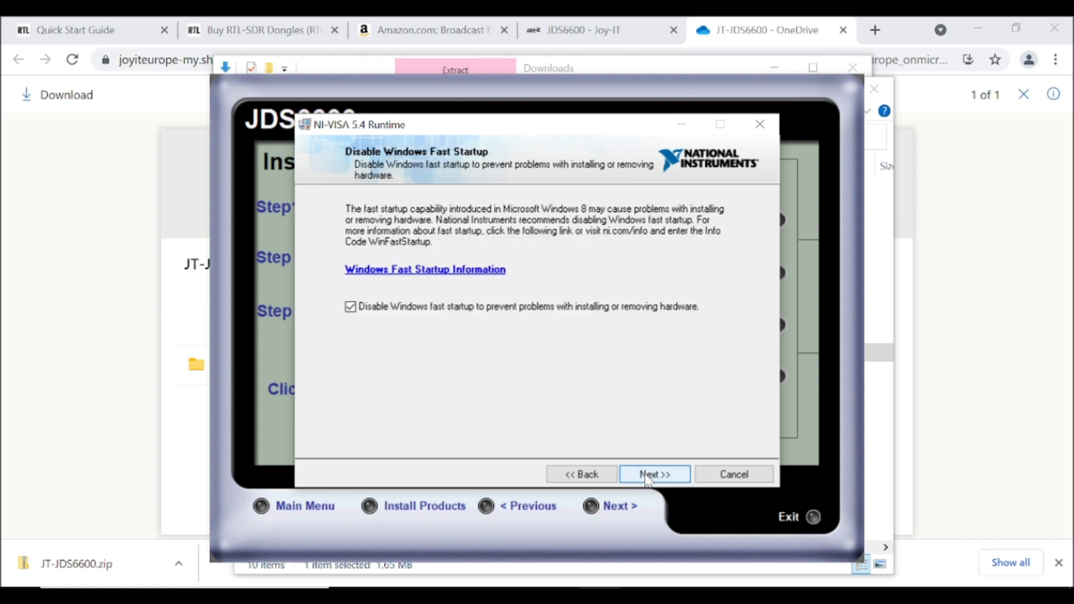
click(654, 474)
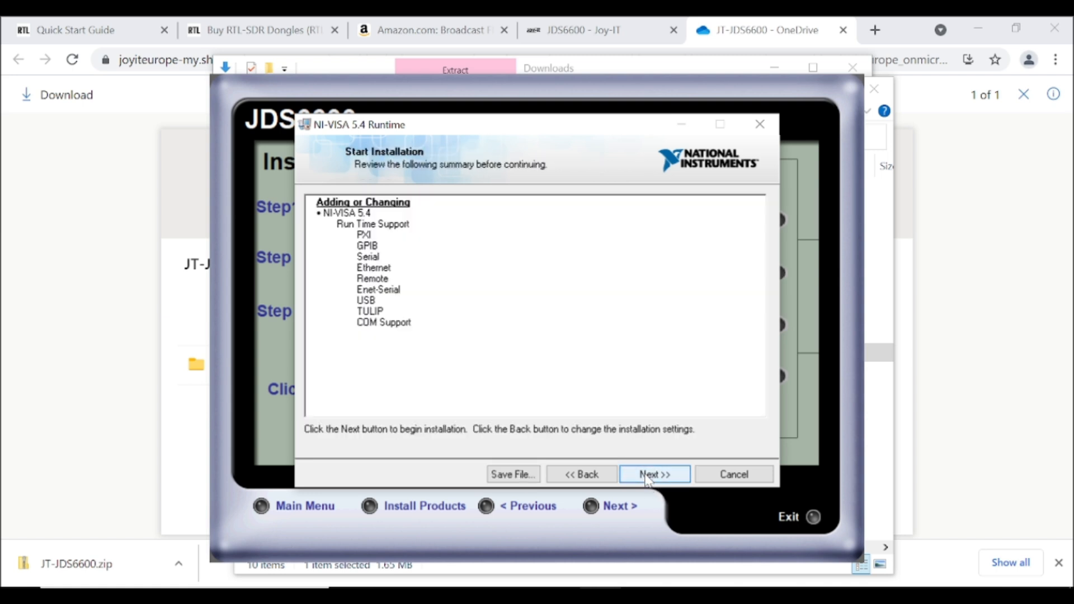
click(654, 474)
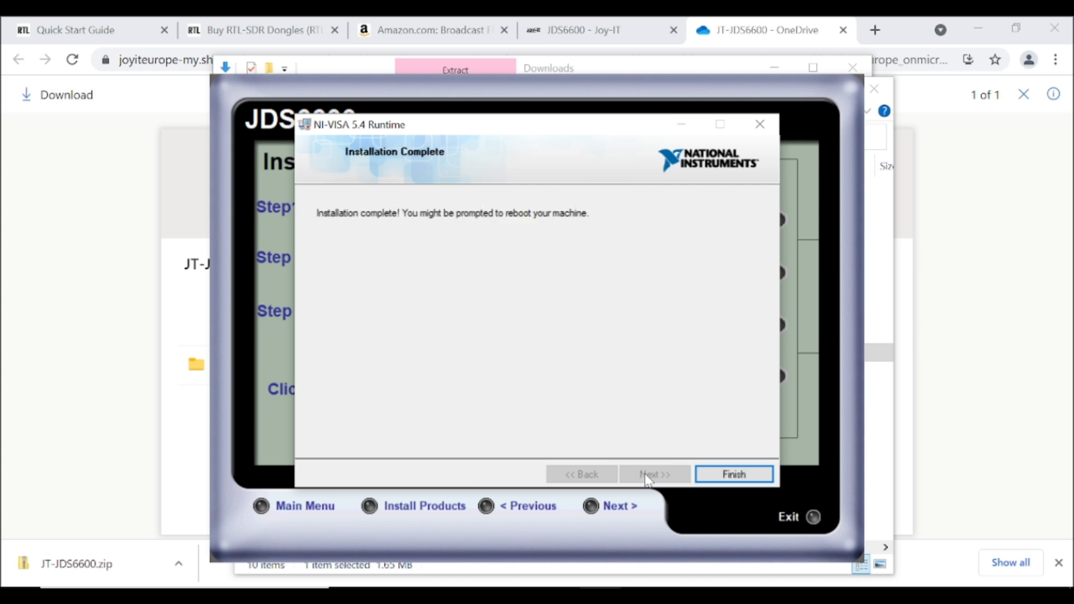
click(732, 474)
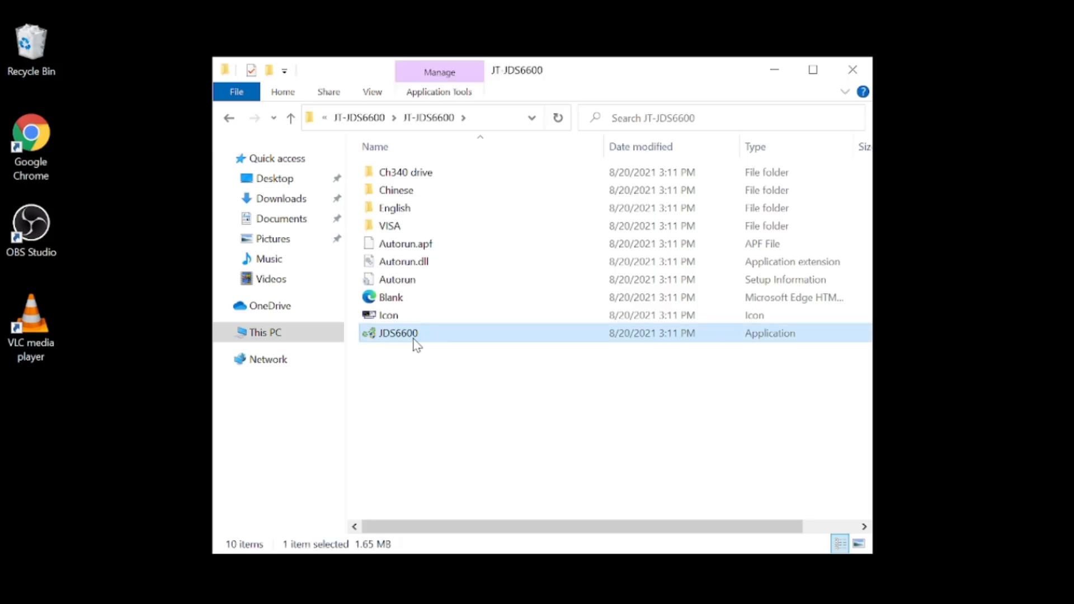
mouse_move(446, 437)
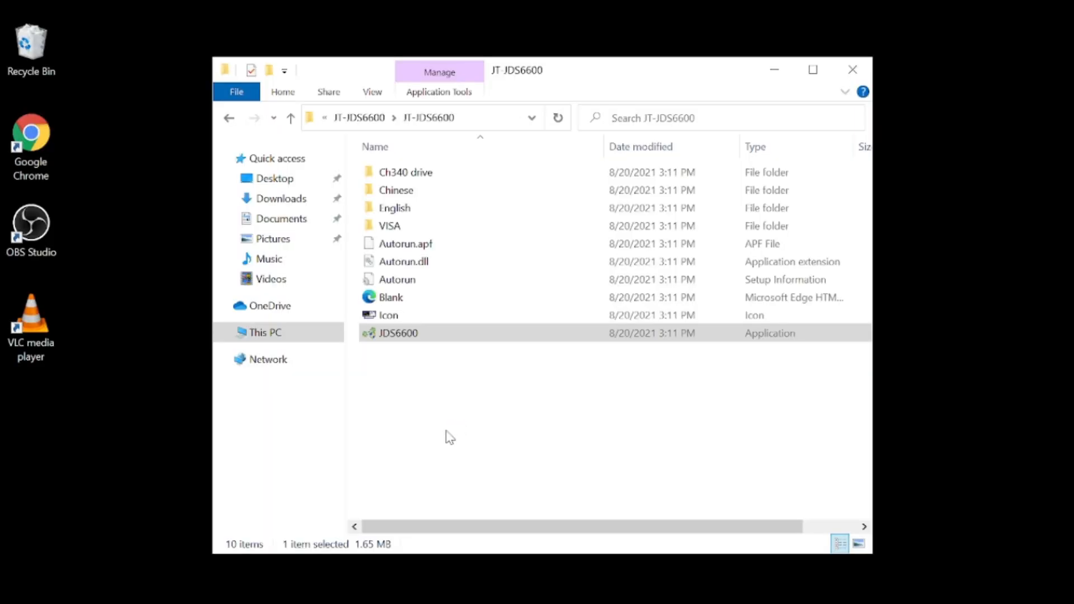
Install the English JDS6600 main program into the default folder and launch it.
double_click(398, 333)
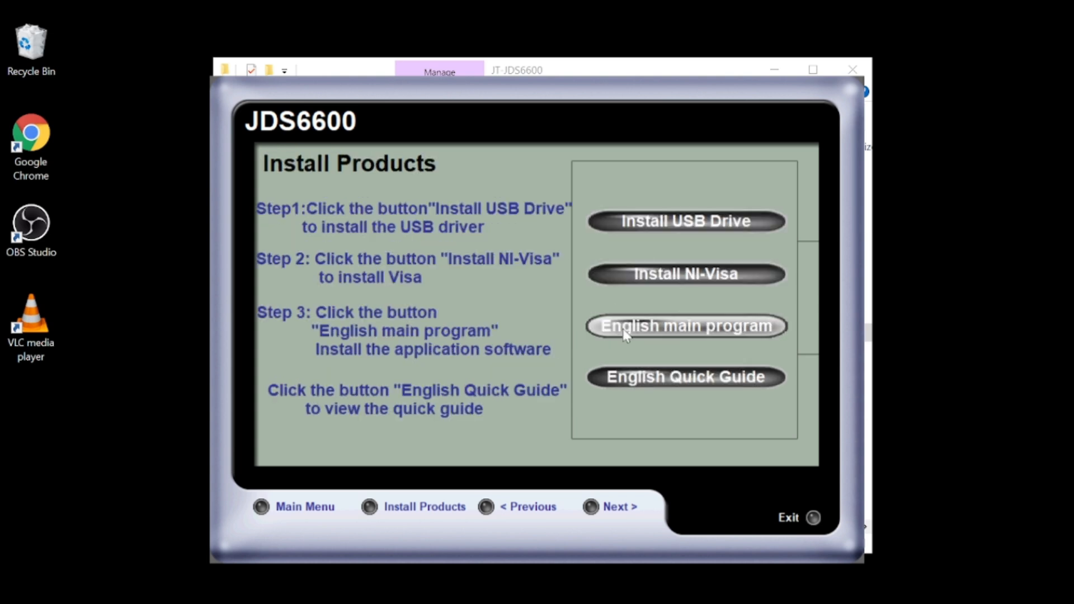
click(685, 326)
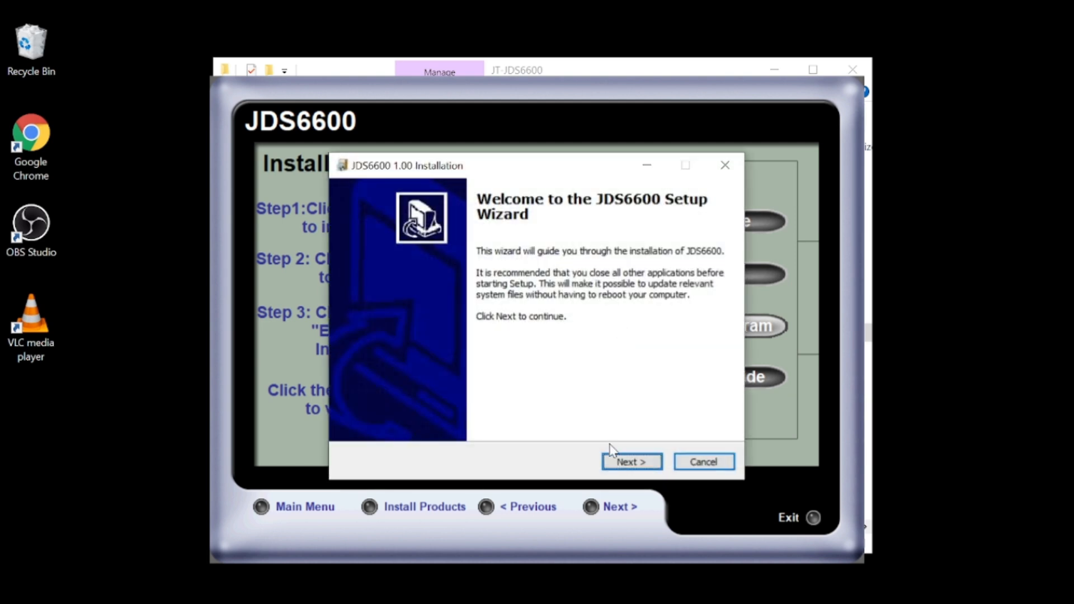
click(631, 461)
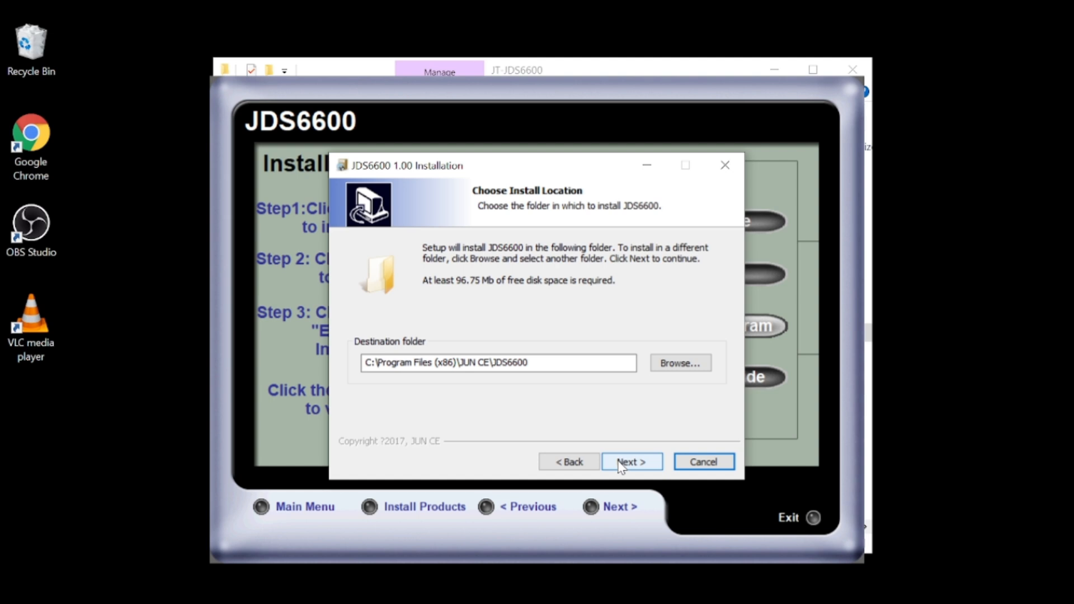
click(629, 461)
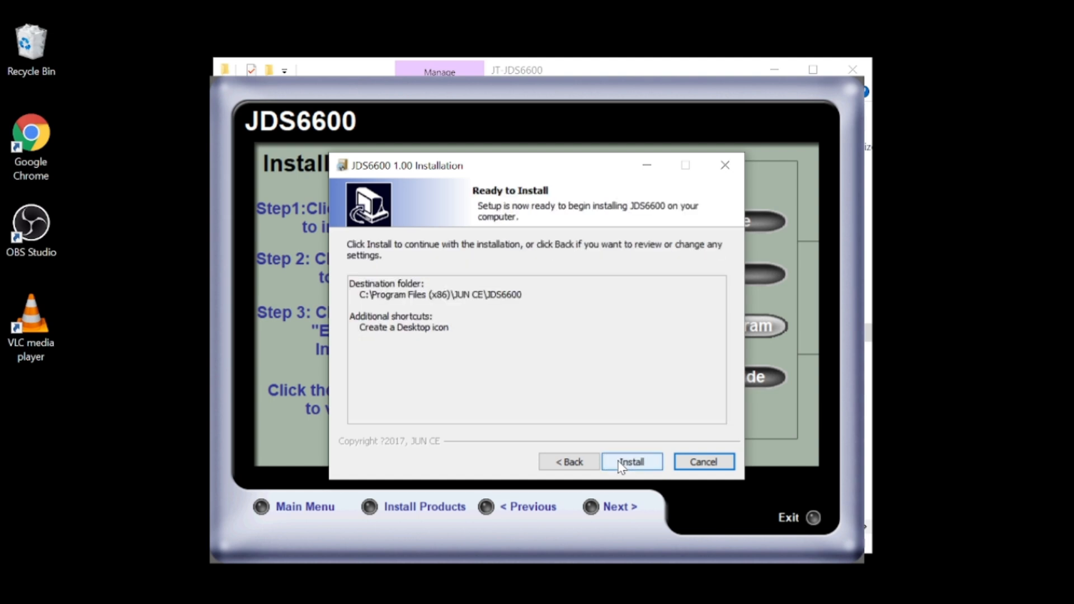
click(631, 461)
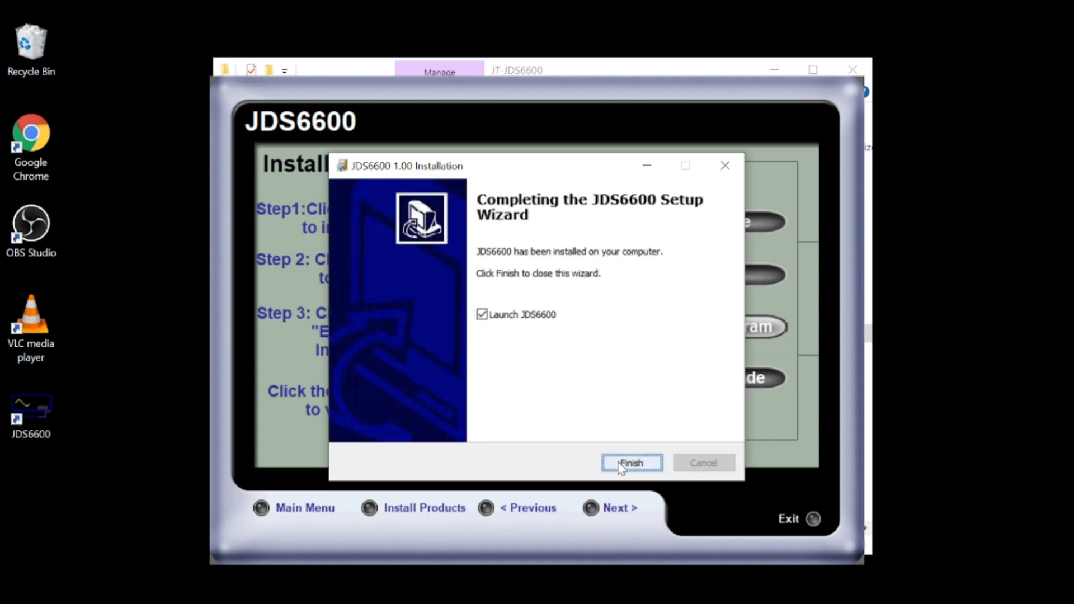
click(630, 463)
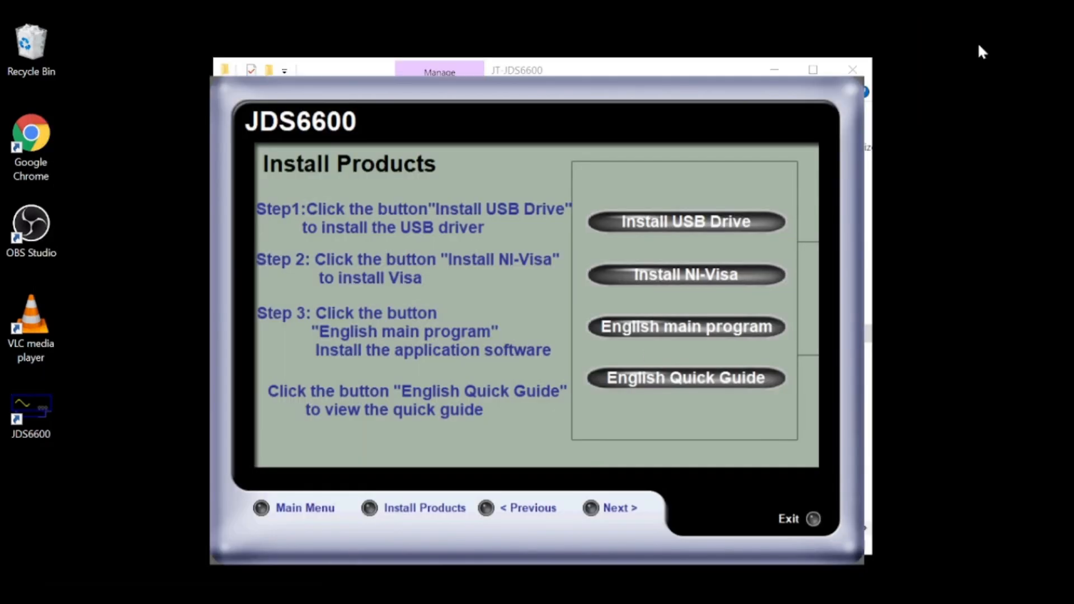
Dismiss the quick guide error, open Device Manager, and expand Ports (COM & LPT).
click(684, 378)
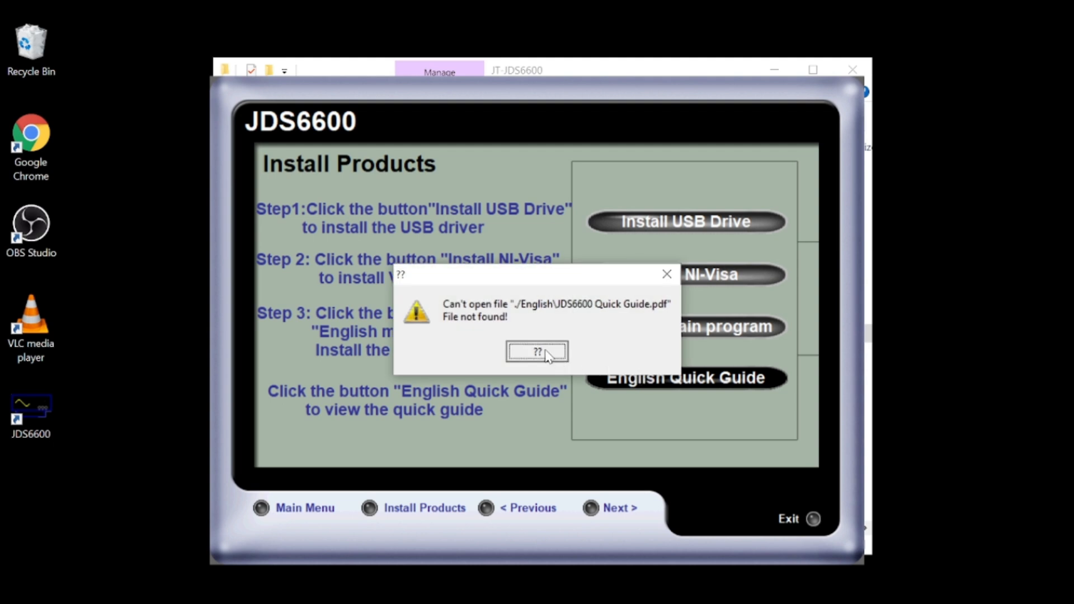
click(537, 352)
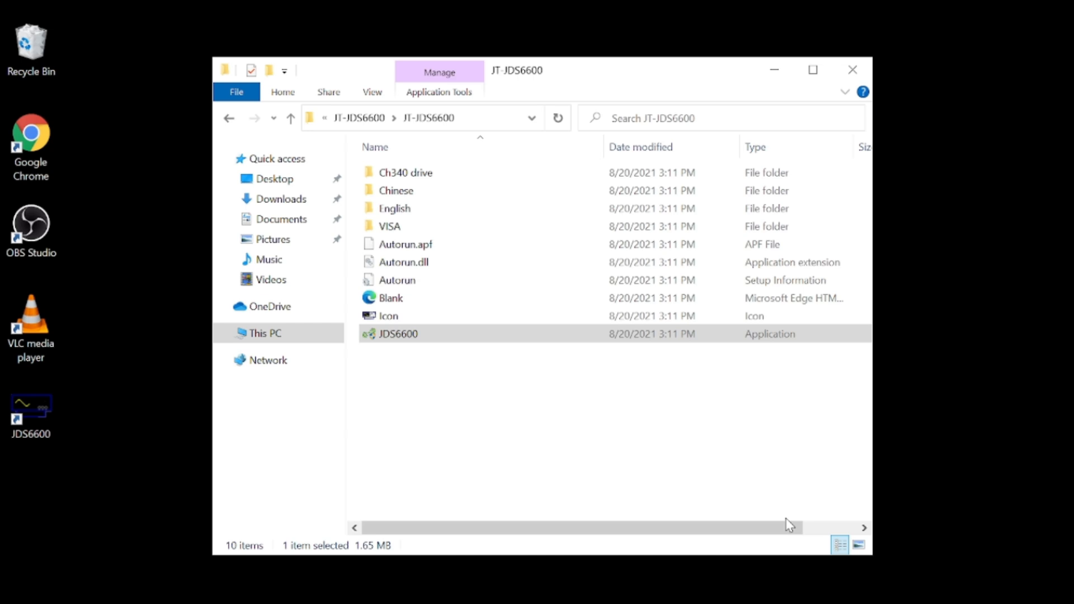
text(device)
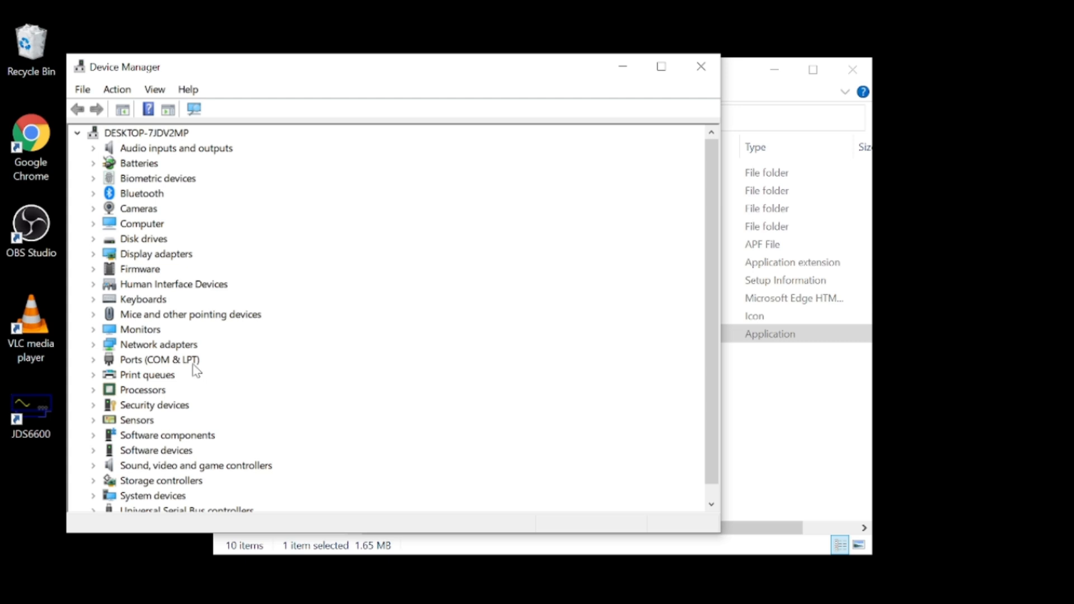
click(92, 360)
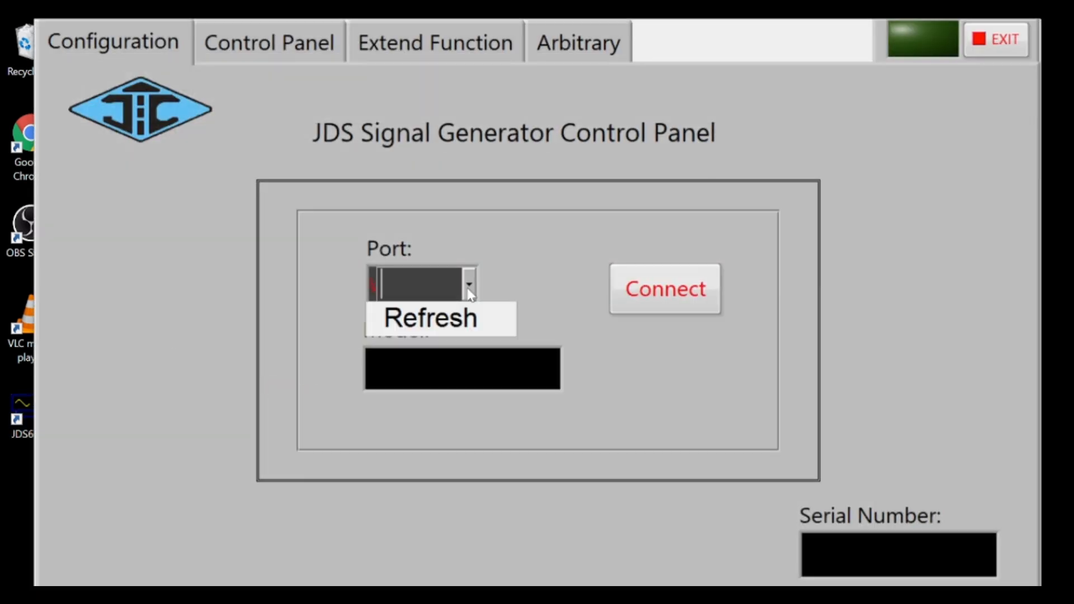
Select the generator's COM port from the Configuration tab's Port dropdown.
click(430, 317)
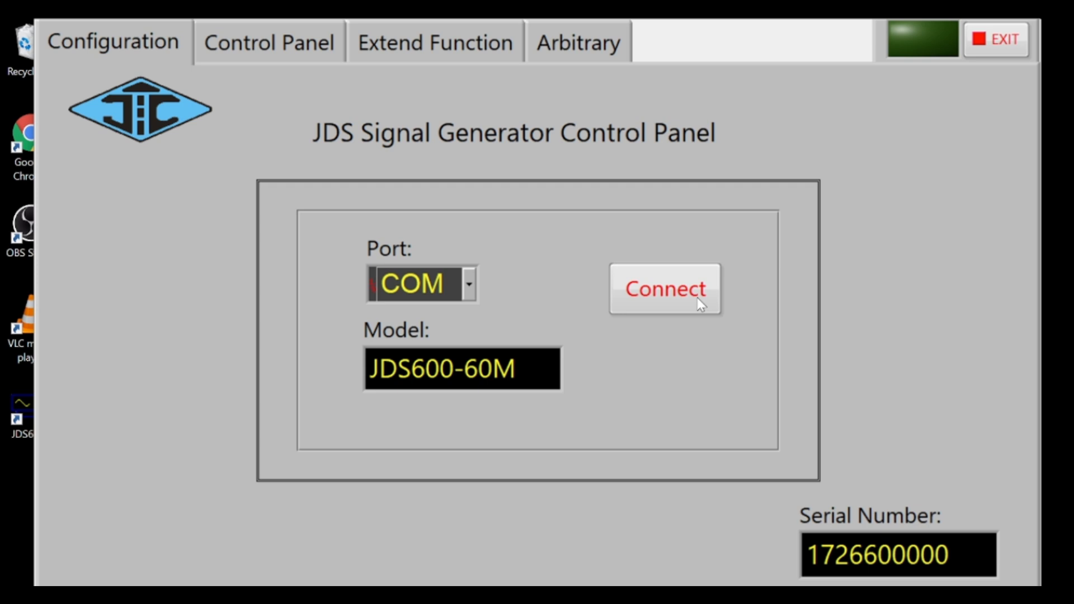
mouse_move(675, 33)
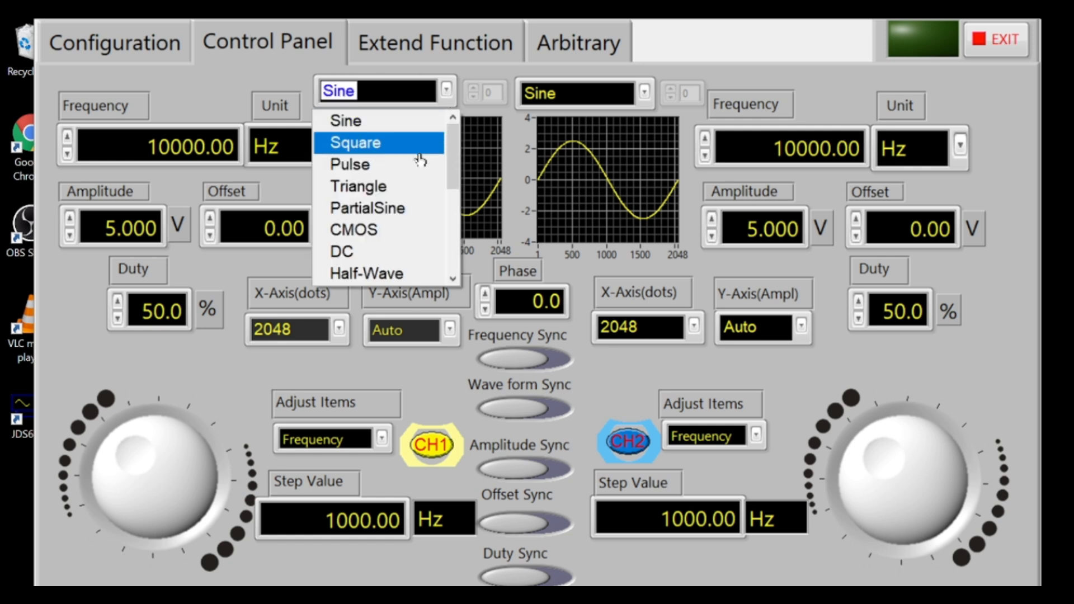
Switch CH1 and CH2 to square waves with CH1 amplitude set to 4.000 V.
click(355, 143)
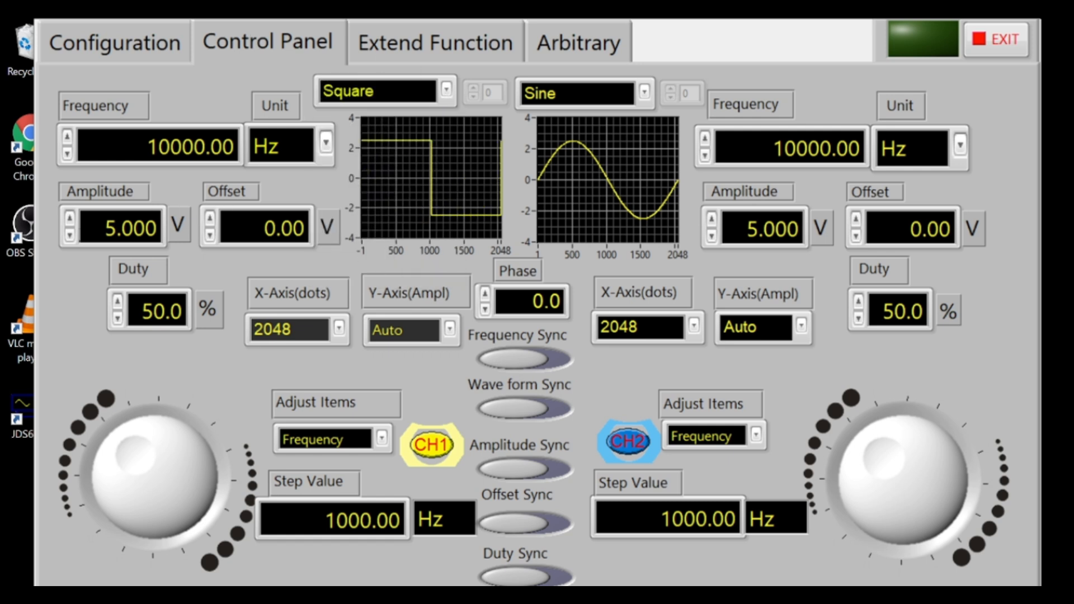
click(68, 235)
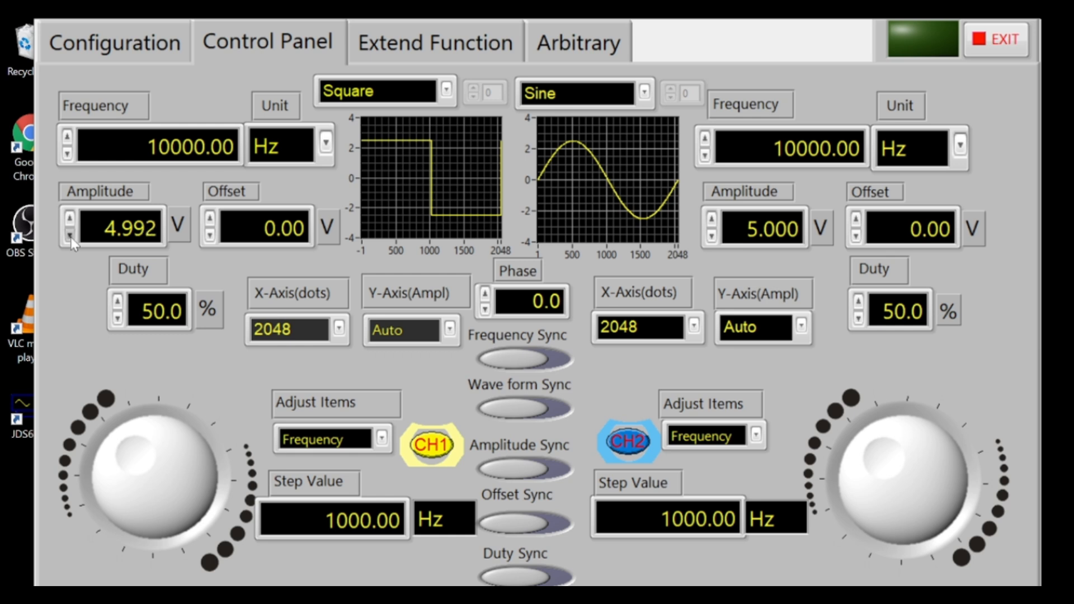
click(68, 238)
text(4.000)
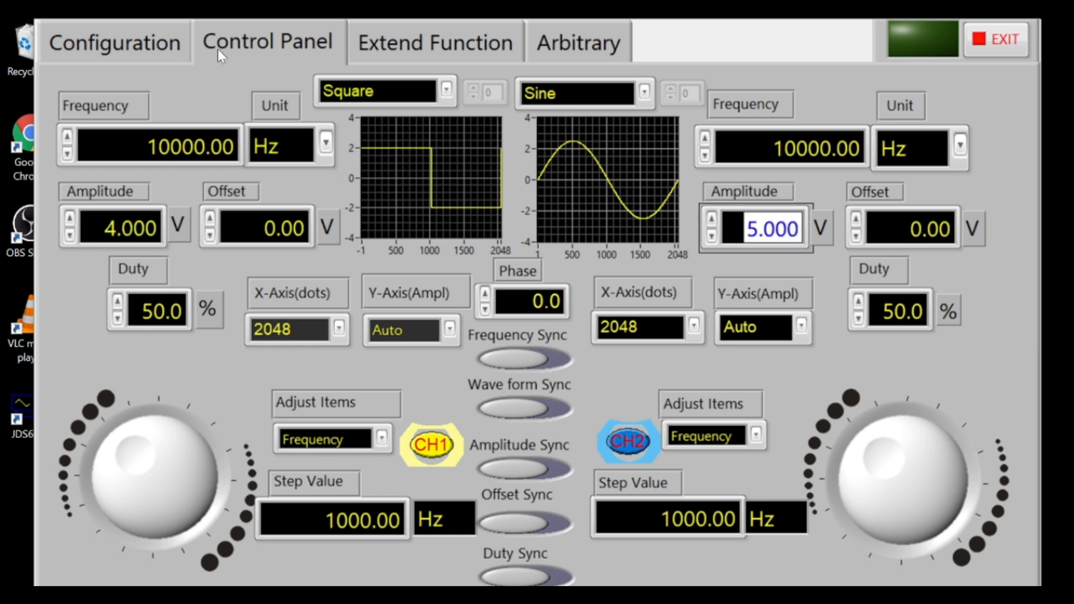
click(381, 439)
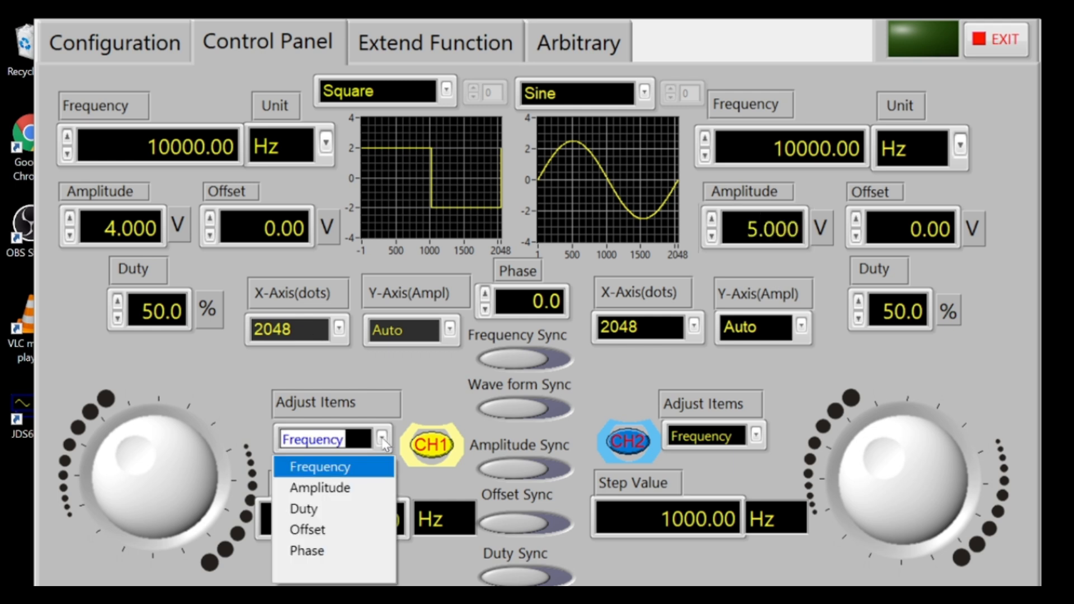
click(319, 466)
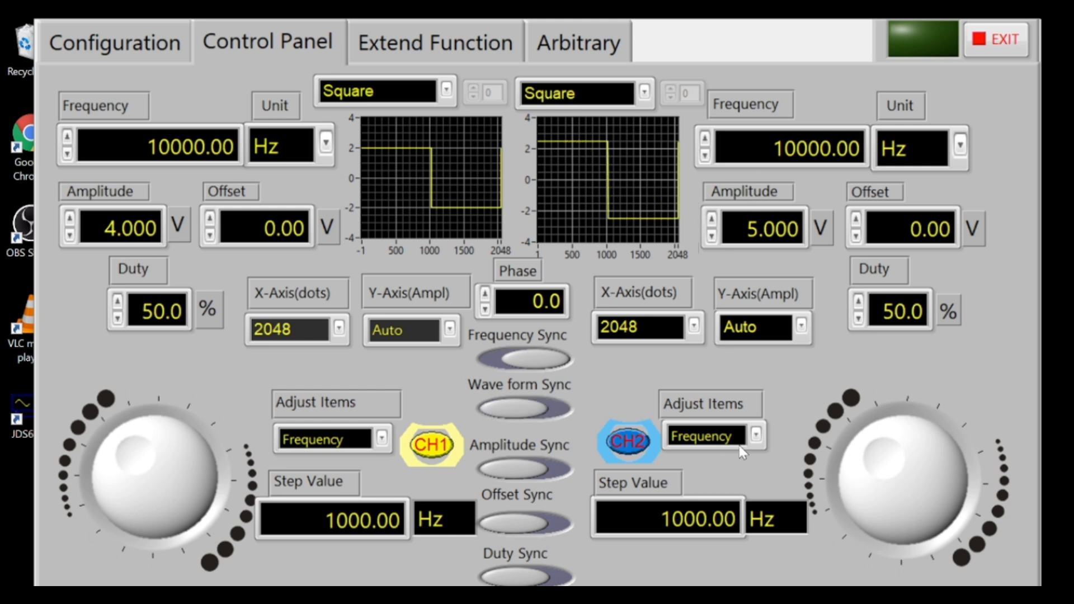
mouse_move(647, 100)
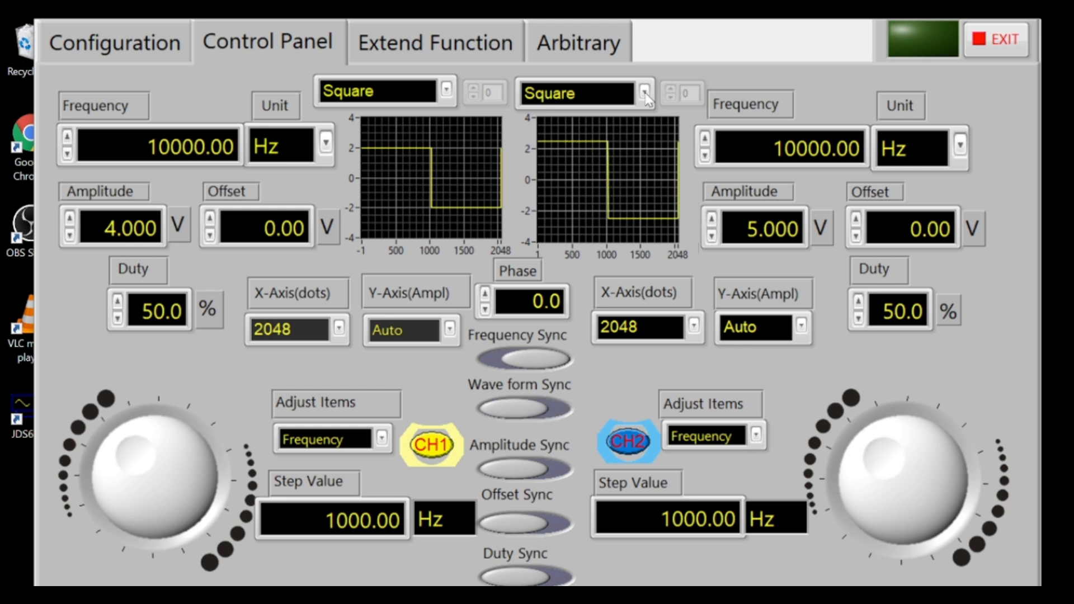
click(644, 92)
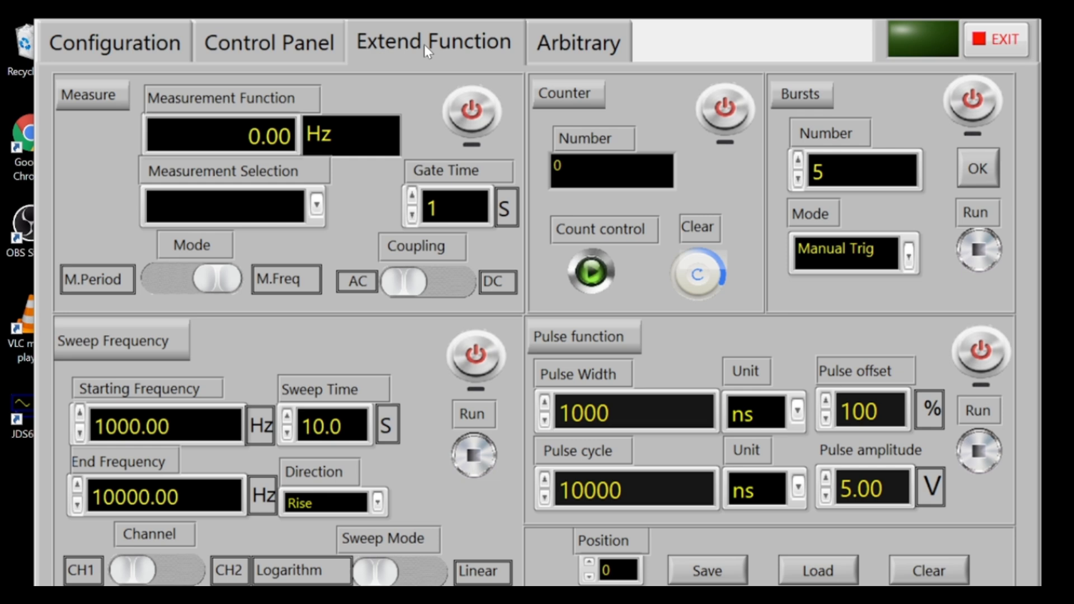
Switch to the Arbitrary tab and open the Standard waveform list.
click(578, 42)
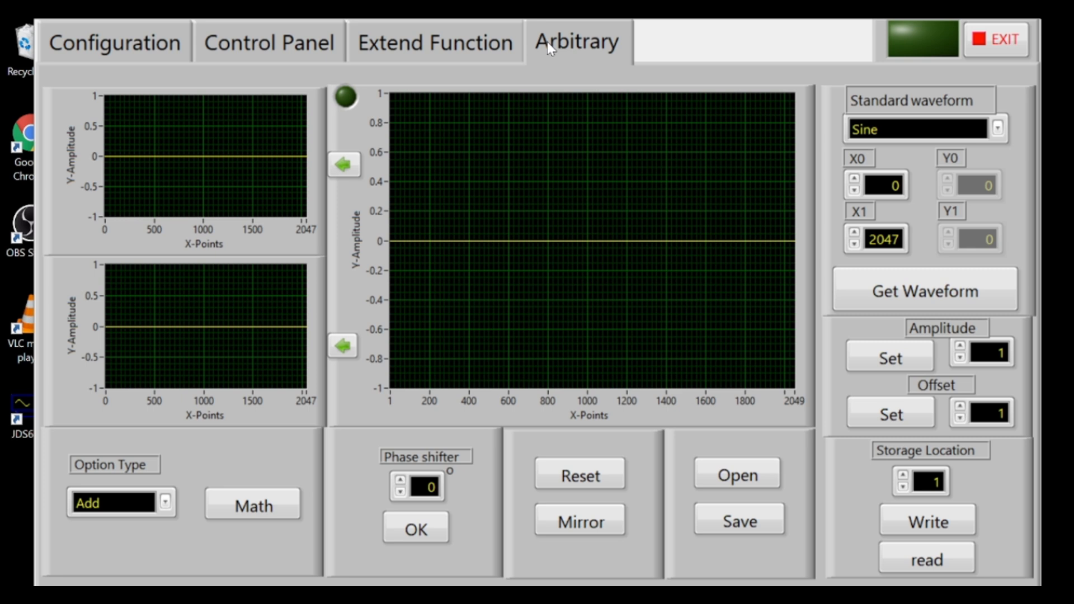
mouse_move(366, 174)
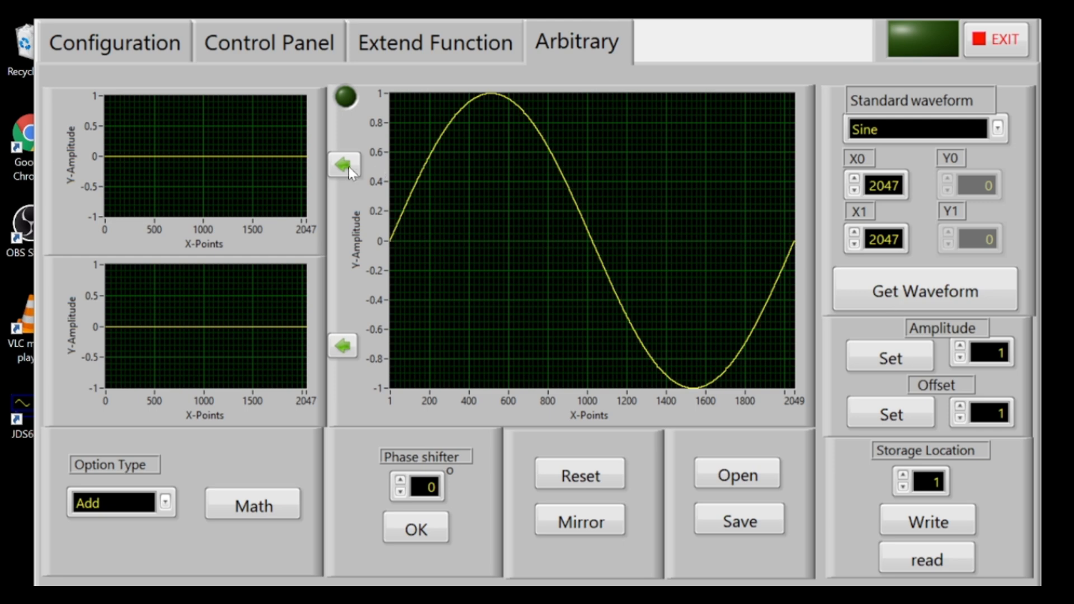
click(997, 128)
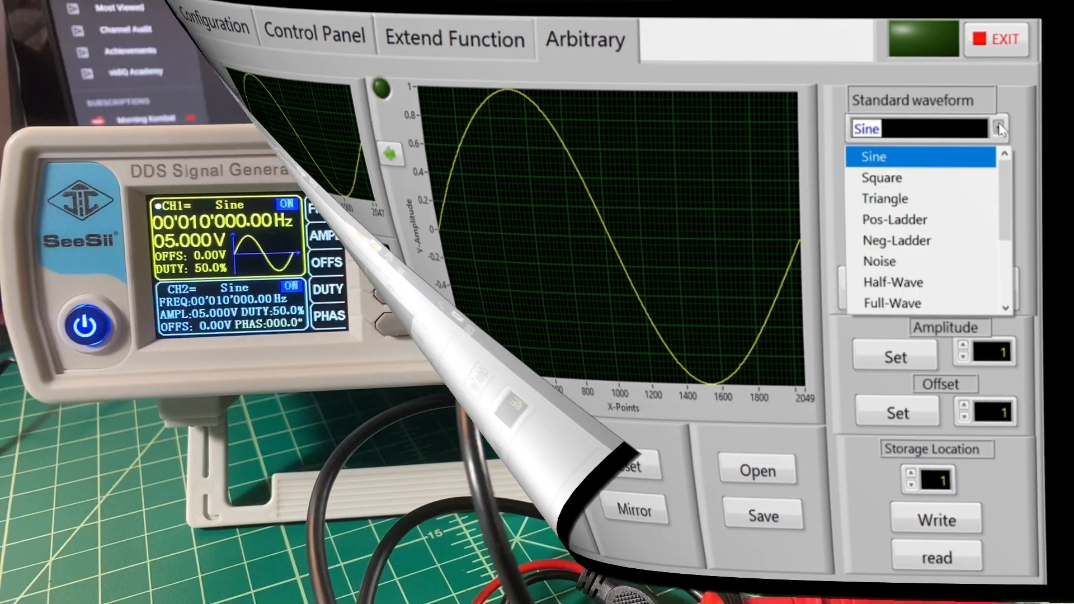